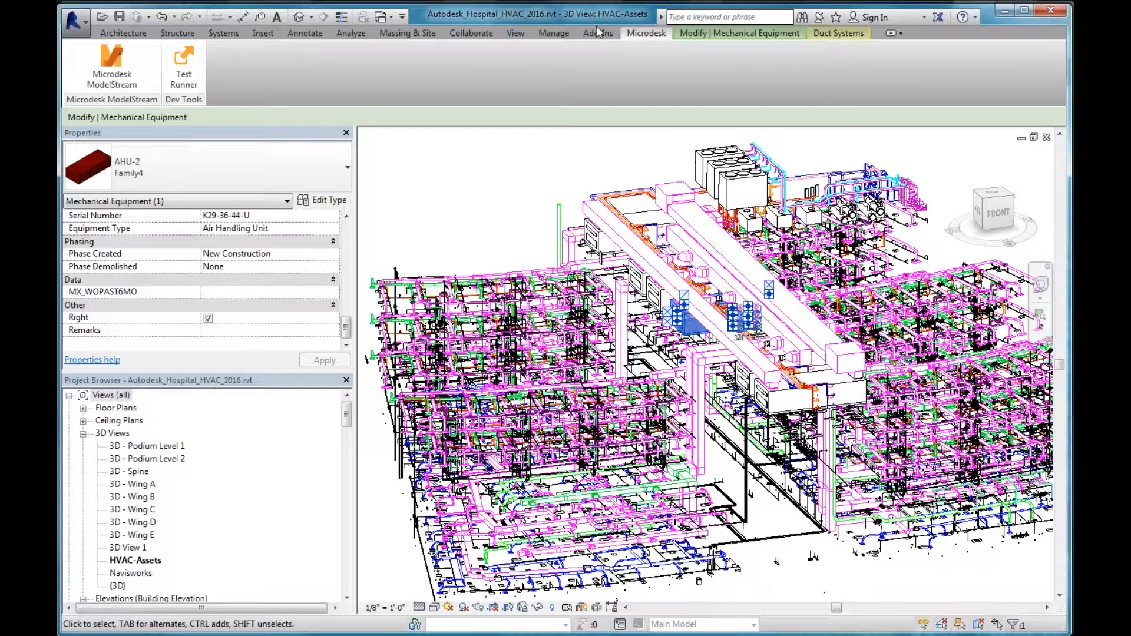
mouse_move(653, 45)
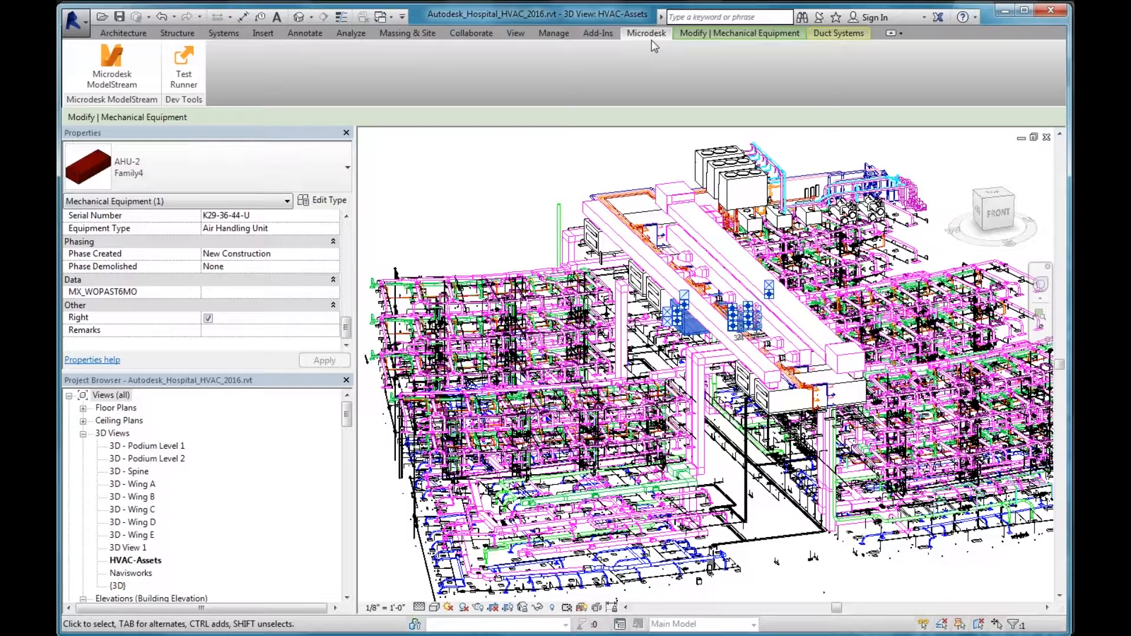
mouse_move(641, 35)
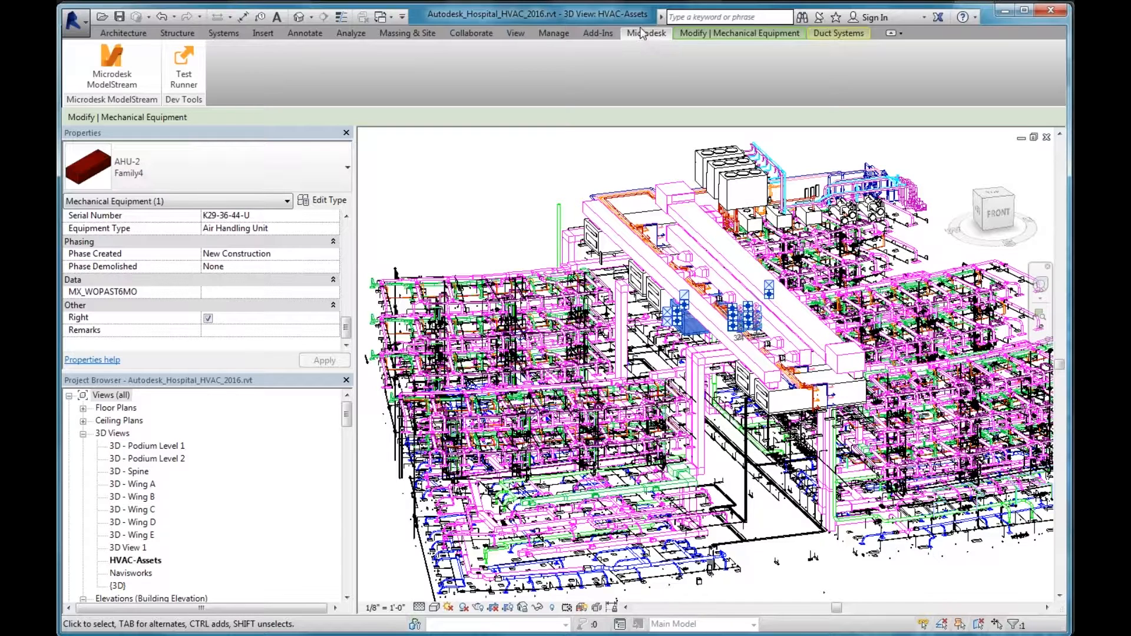
mouse_move(488, 86)
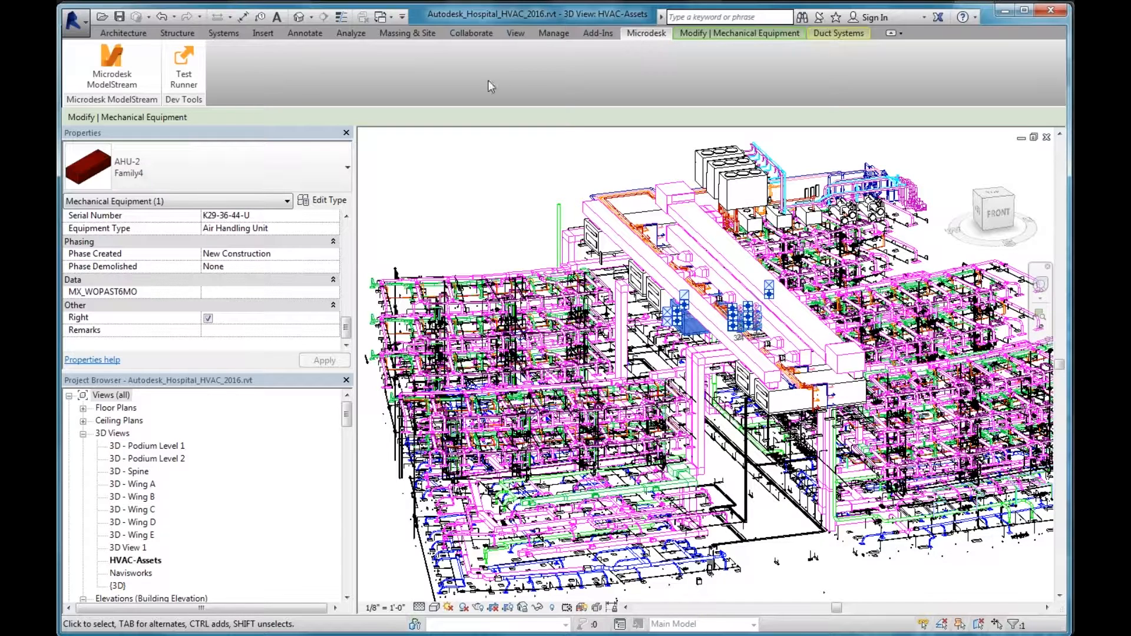
mouse_move(112, 65)
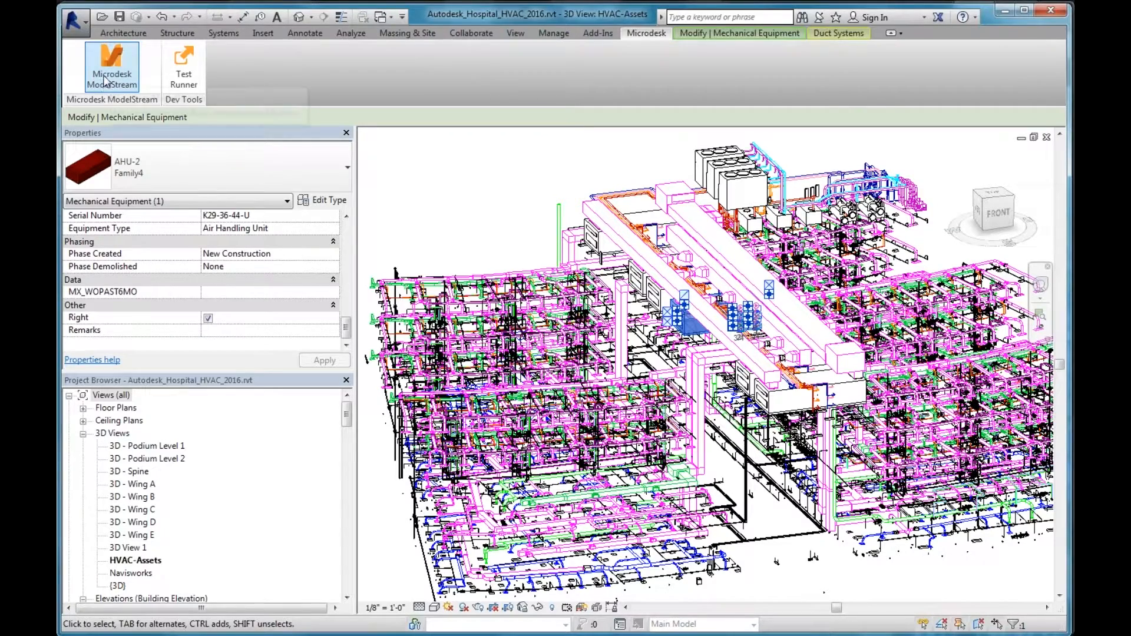
Launch the Microdesk ModelStream add-in from the Microdesk ribbon
left_click(111, 68)
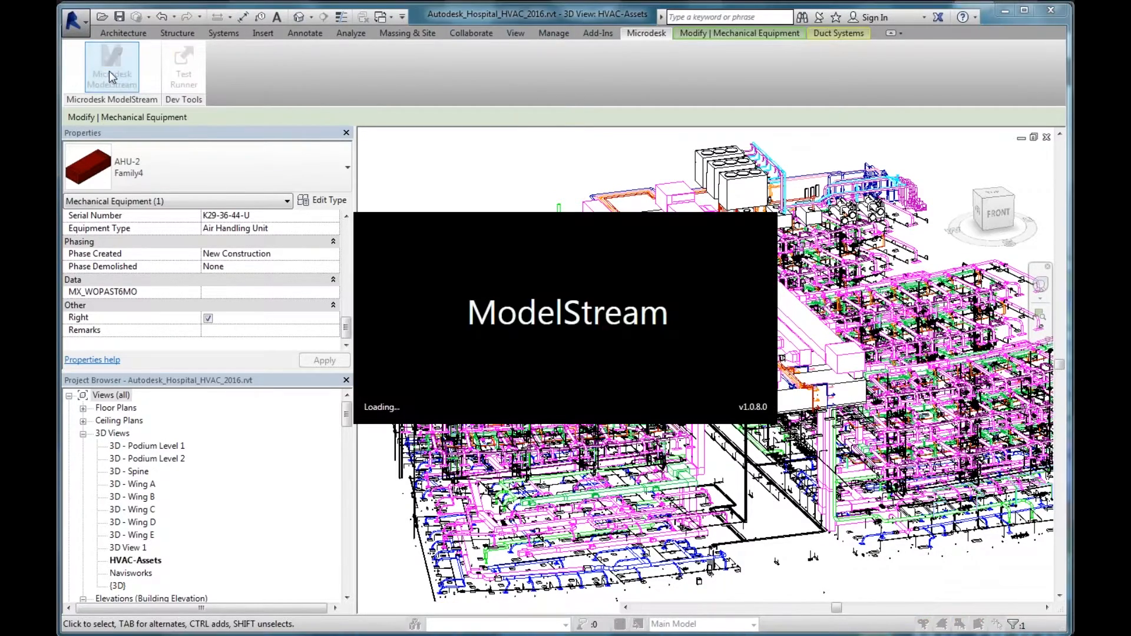
left_click(111, 68)
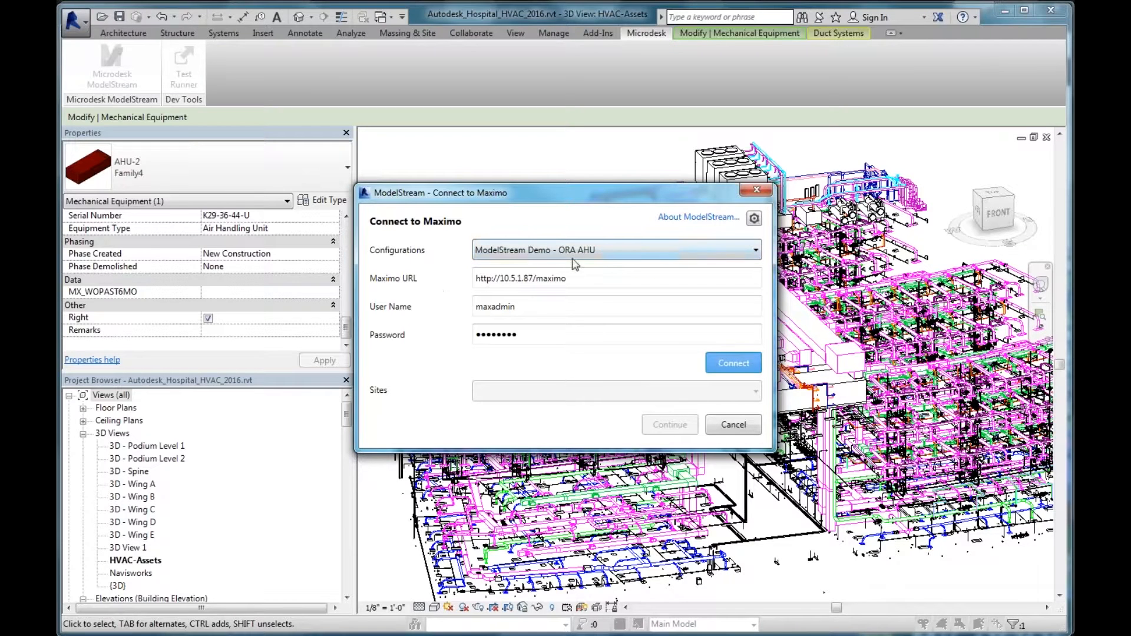
mouse_move(597, 266)
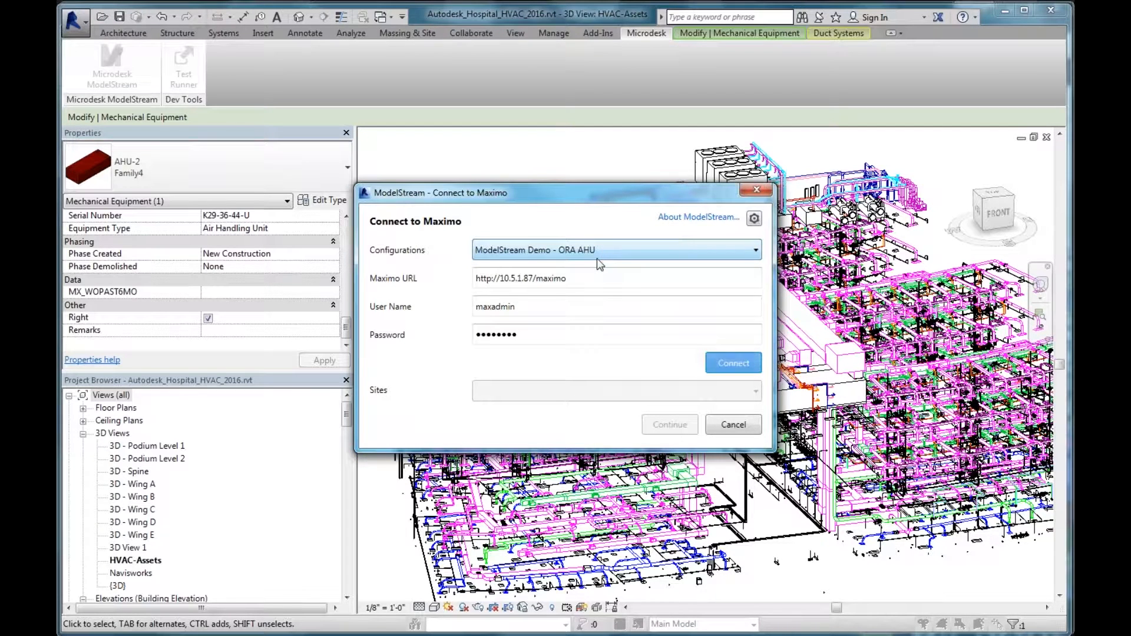
Attempt to connect to the Maximo server from the Connect to Maximo dialog
left_click(733, 363)
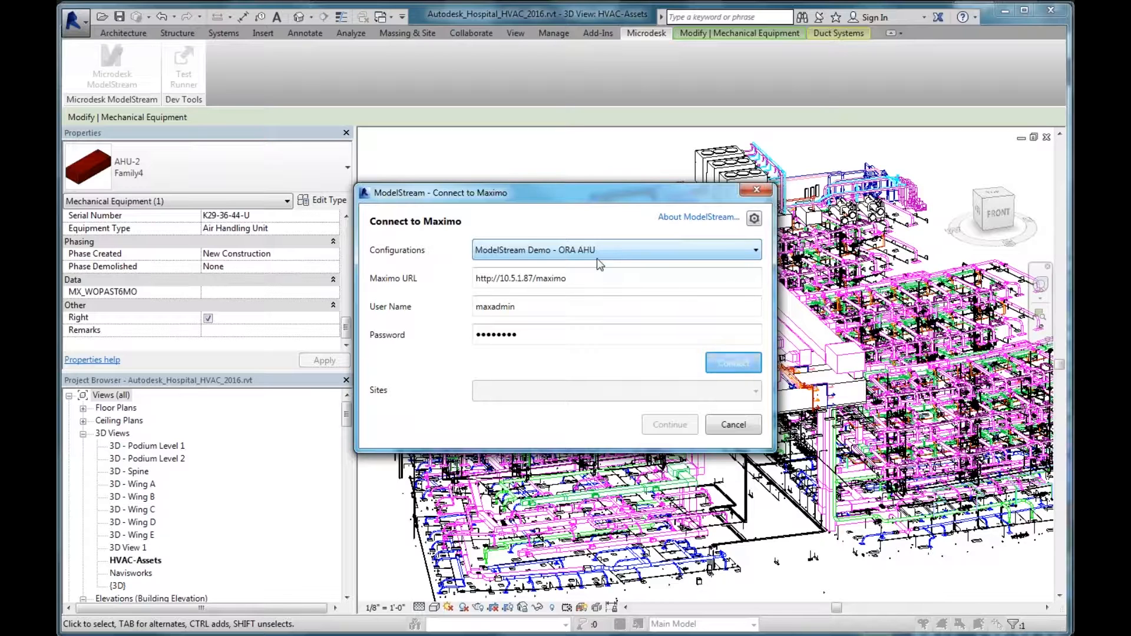
left_click(733, 363)
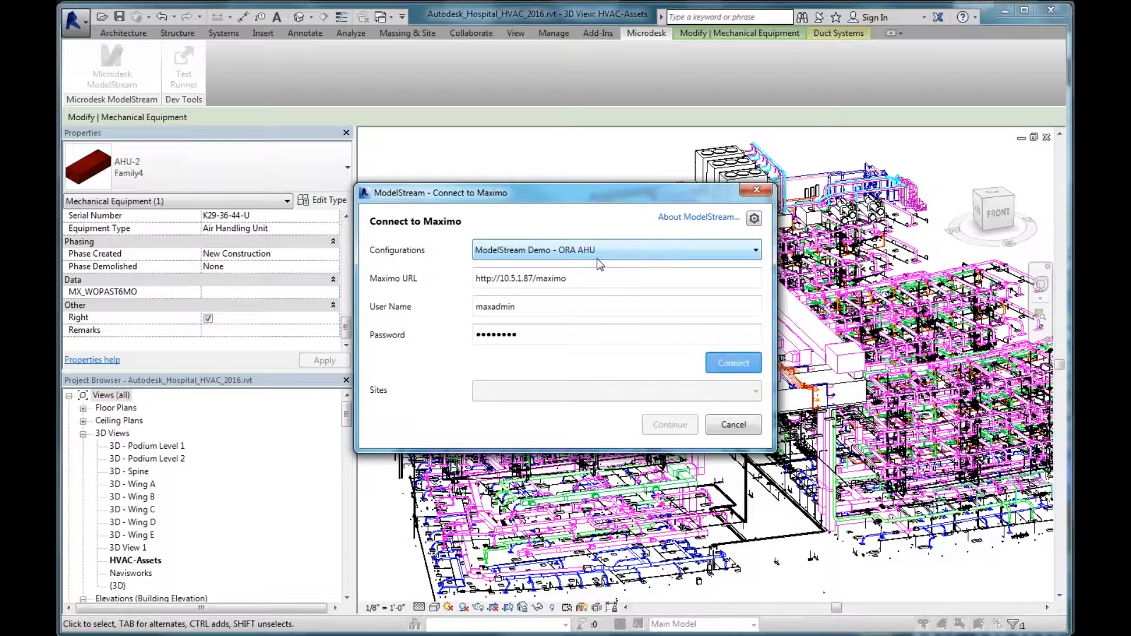
left_click(733, 363)
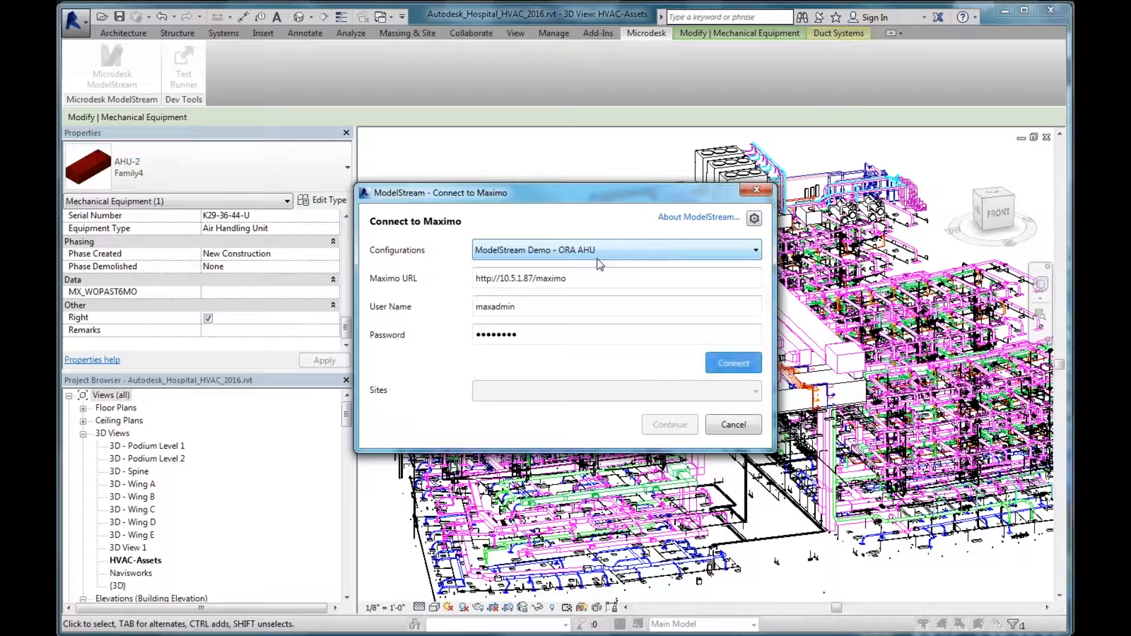
left_click(733, 363)
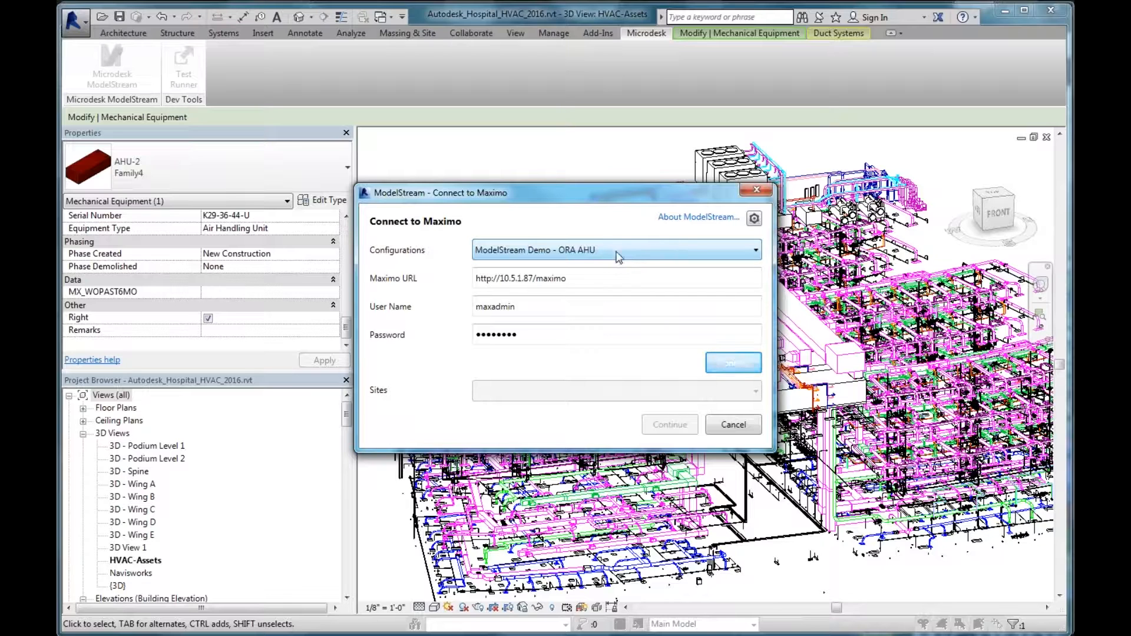
Choose the ModelStream Demo - ORA AHU configuration and start connecting to Maximo
left_click(754, 250)
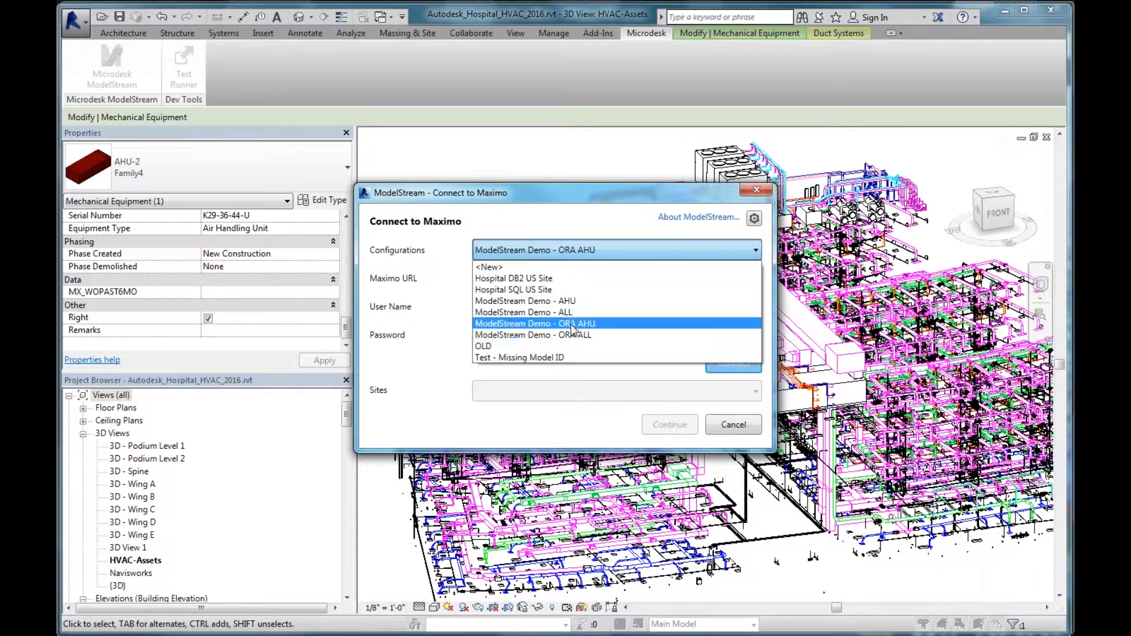
left_click(535, 323)
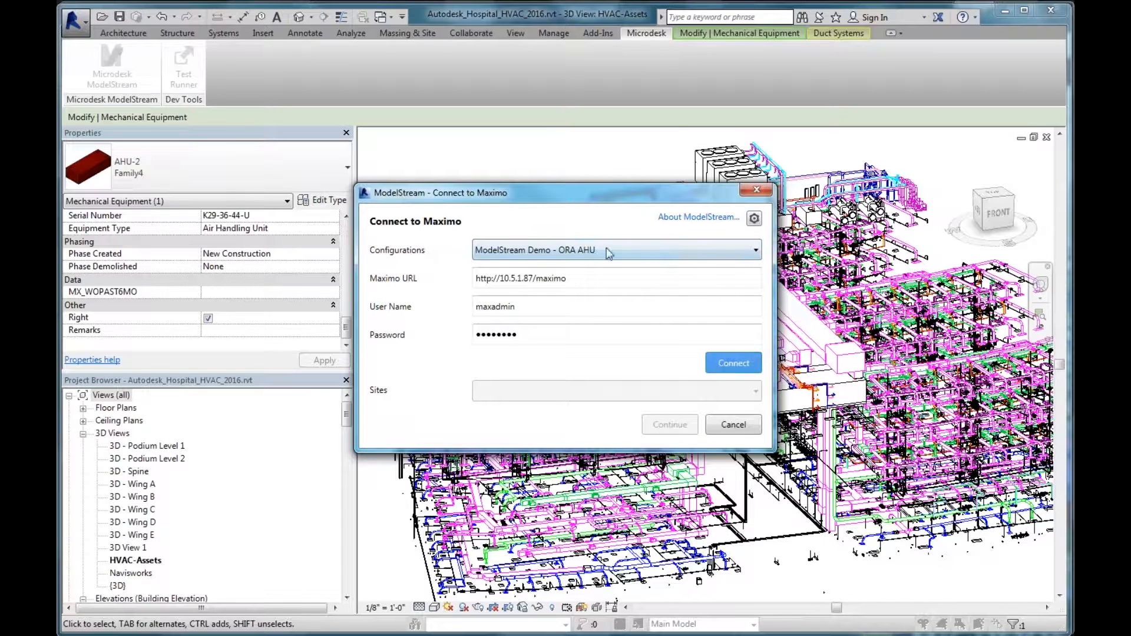
mouse_move(663, 265)
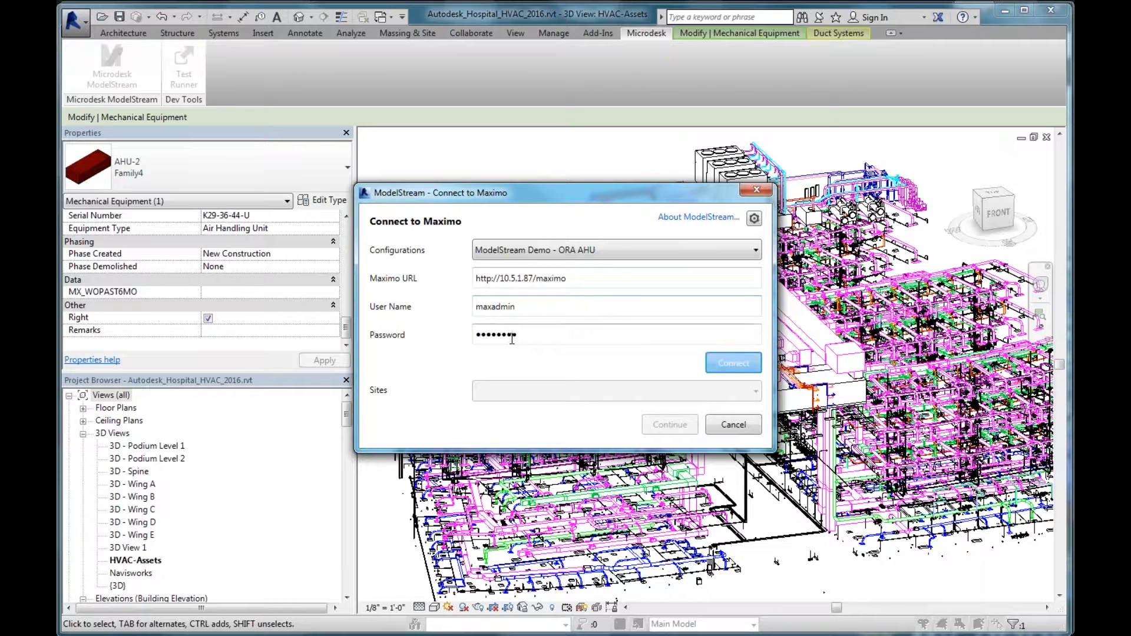
left_click(733, 363)
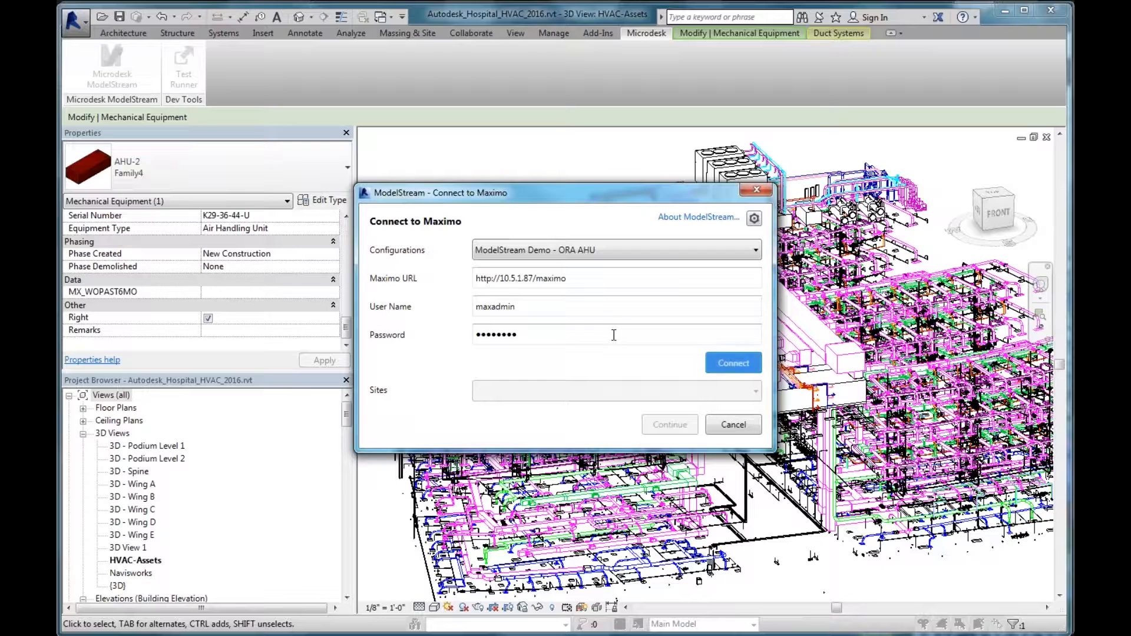
left_click(733, 363)
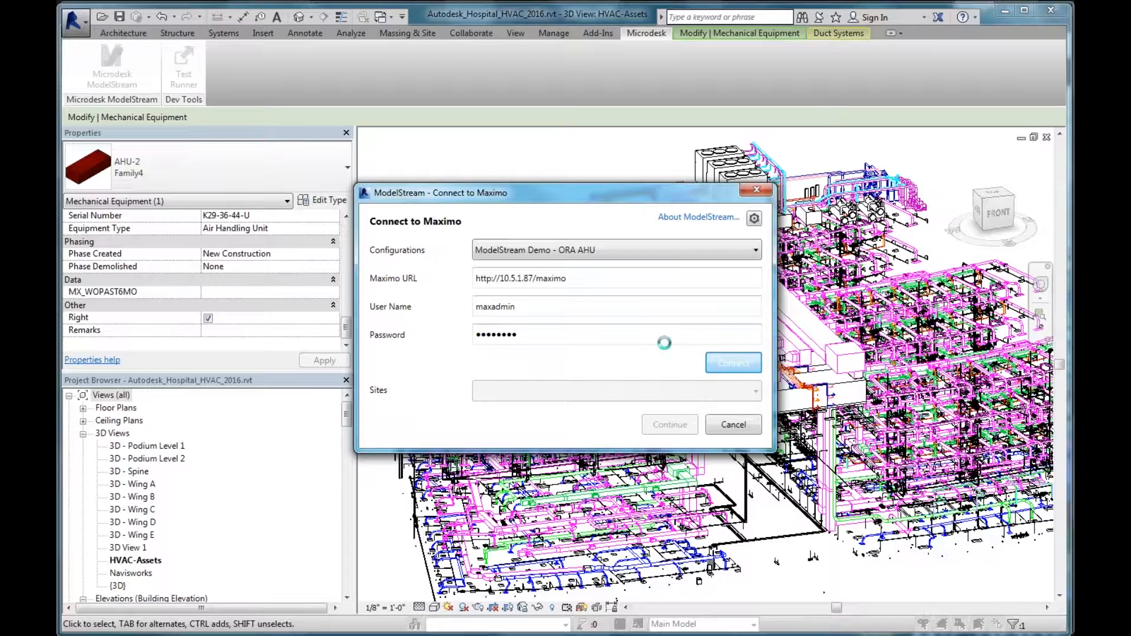
Complete the Maximo connection so the New York site is listed
left_click(731, 363)
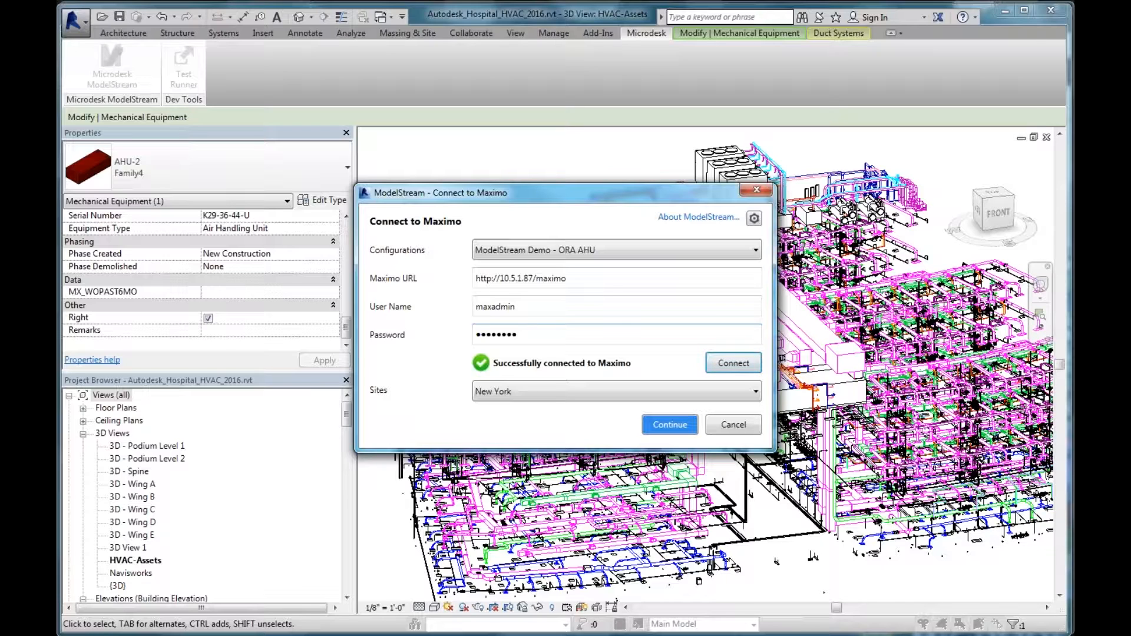
mouse_move(633, 378)
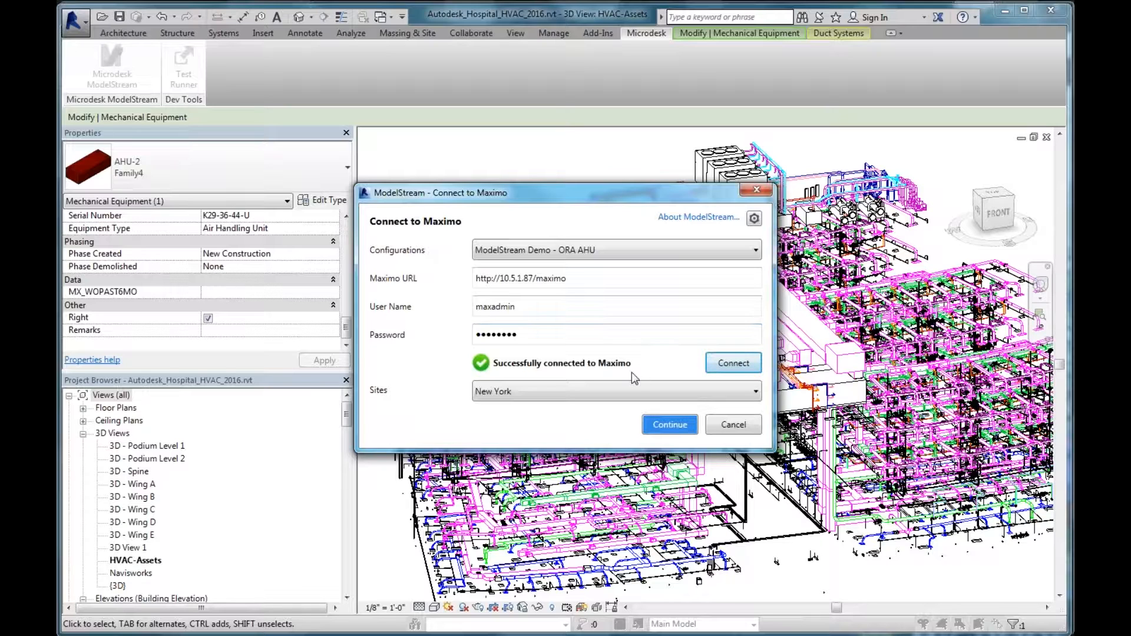
mouse_move(634, 376)
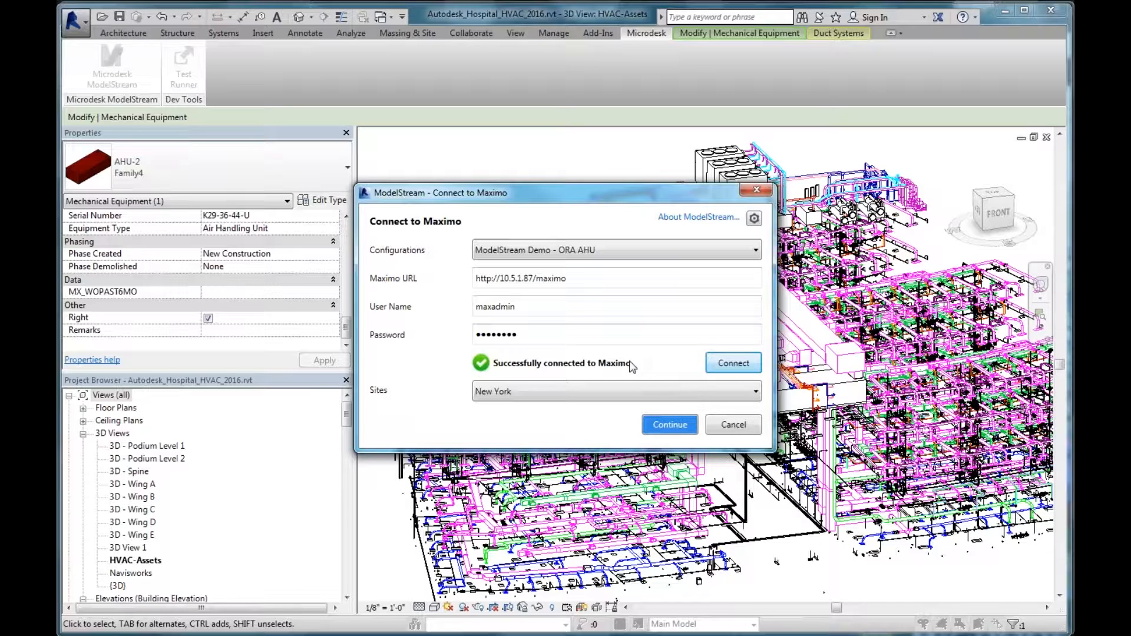
mouse_move(578, 373)
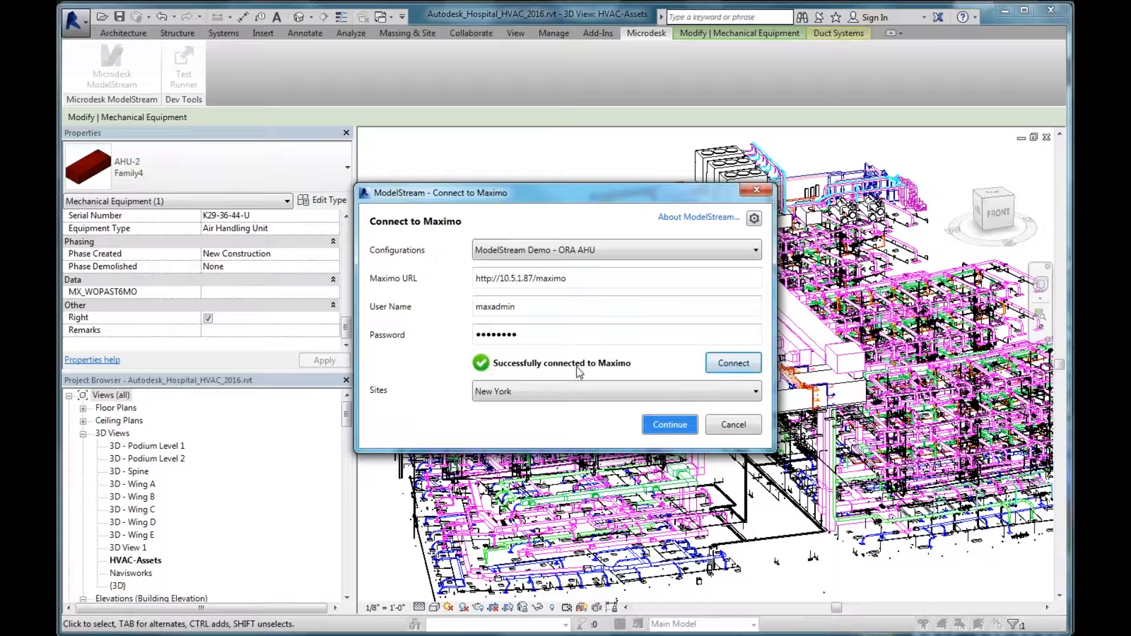
mouse_move(617, 369)
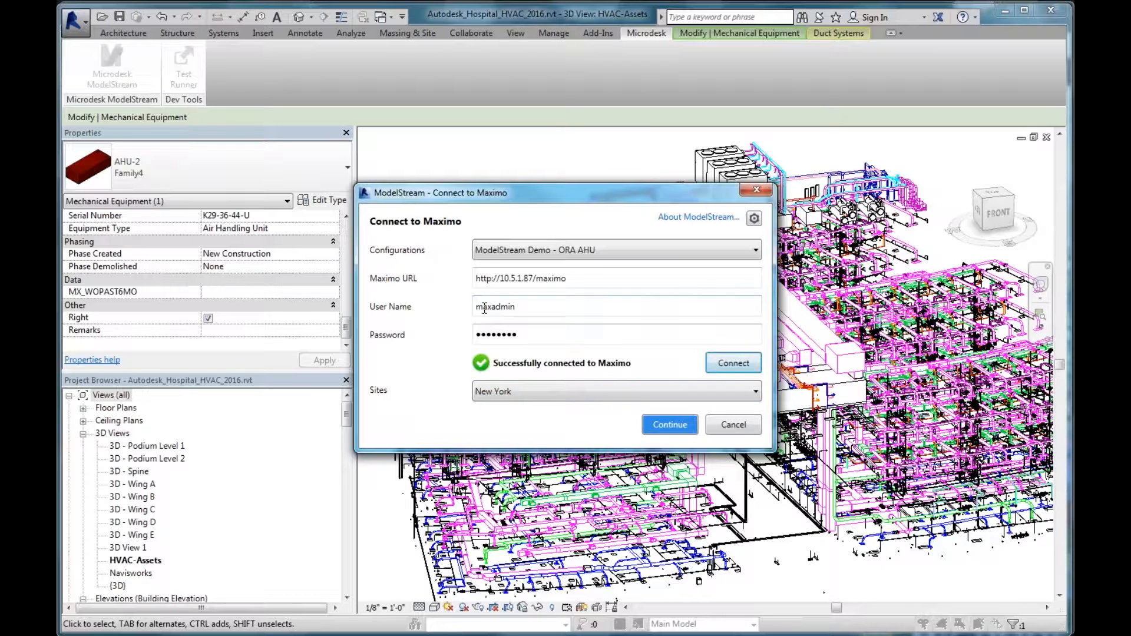
left_click(754, 391)
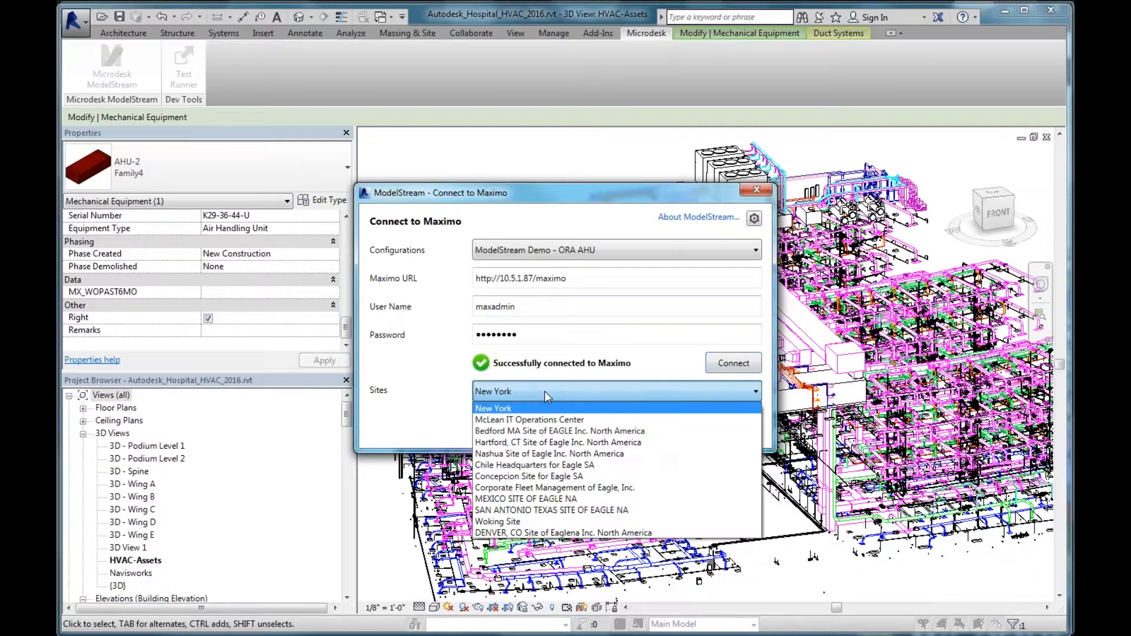
mouse_move(469, 349)
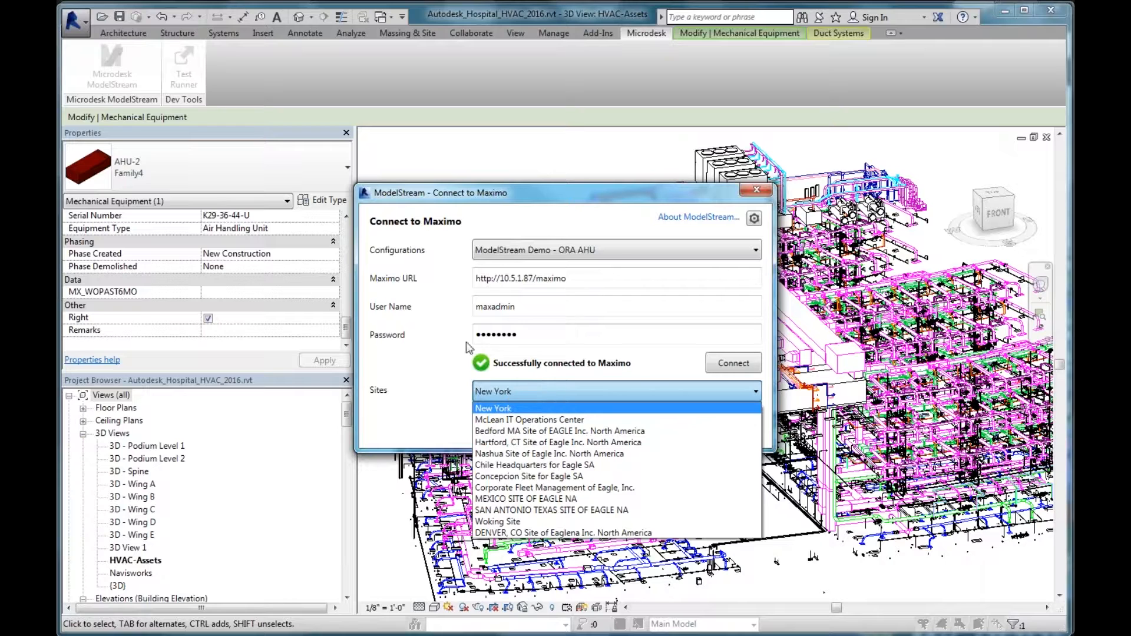
mouse_move(507, 397)
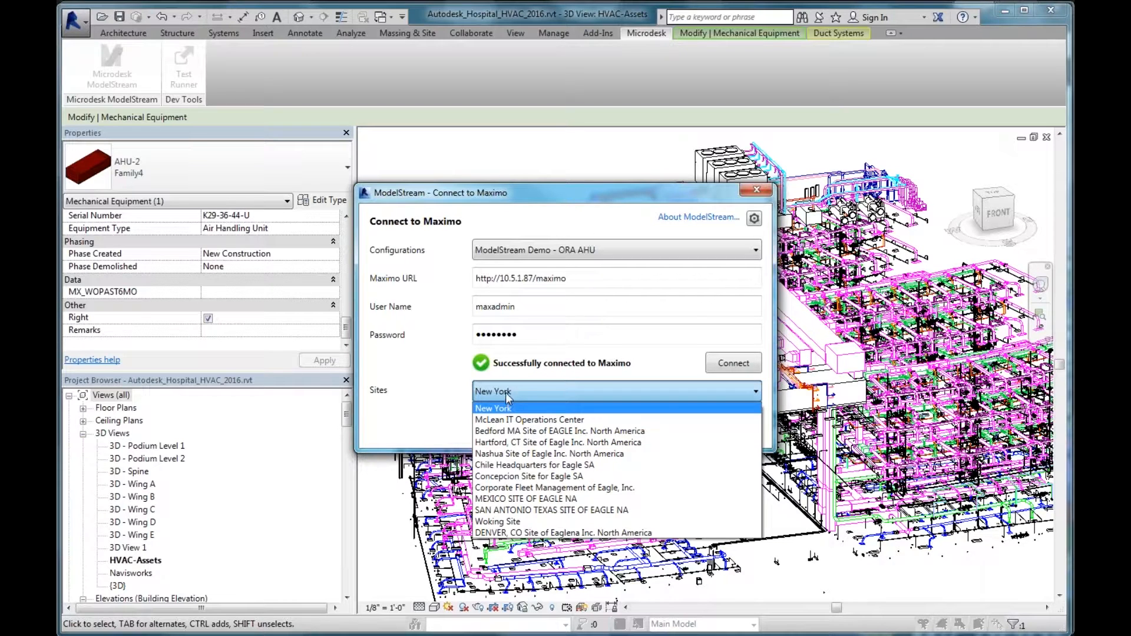
mouse_move(437, 393)
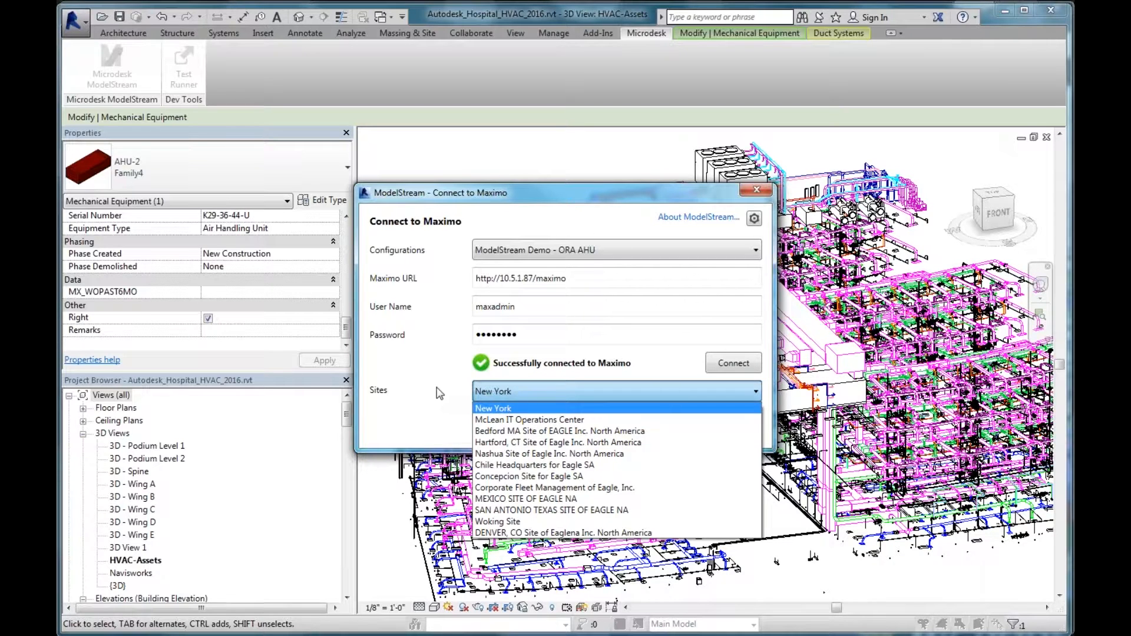
mouse_move(434, 383)
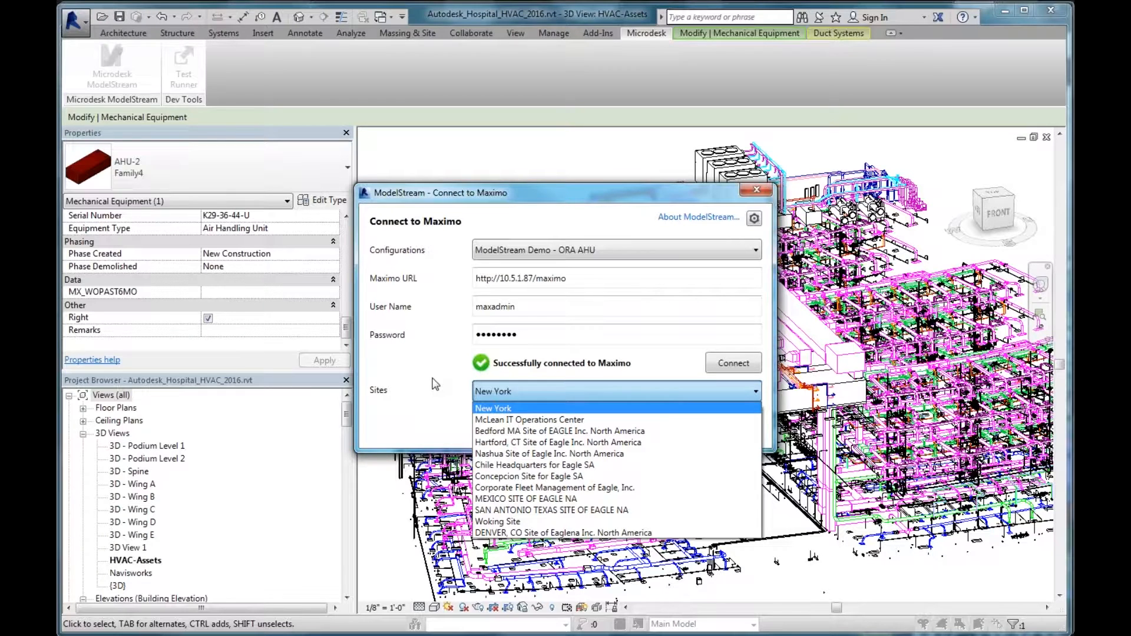
left_click(492, 409)
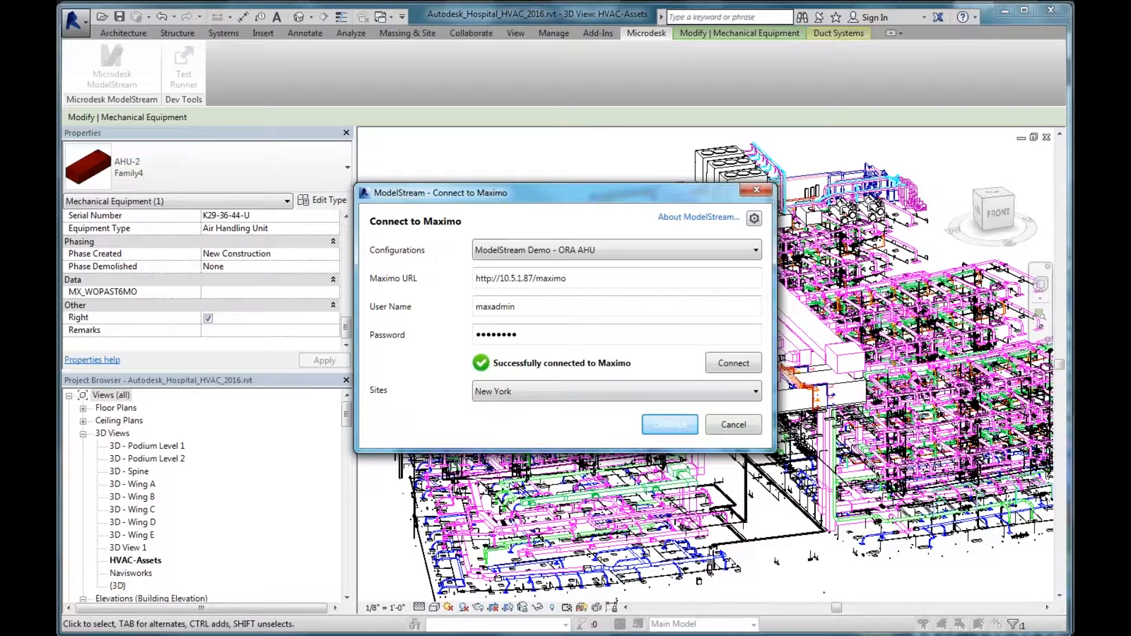
left_click(670, 424)
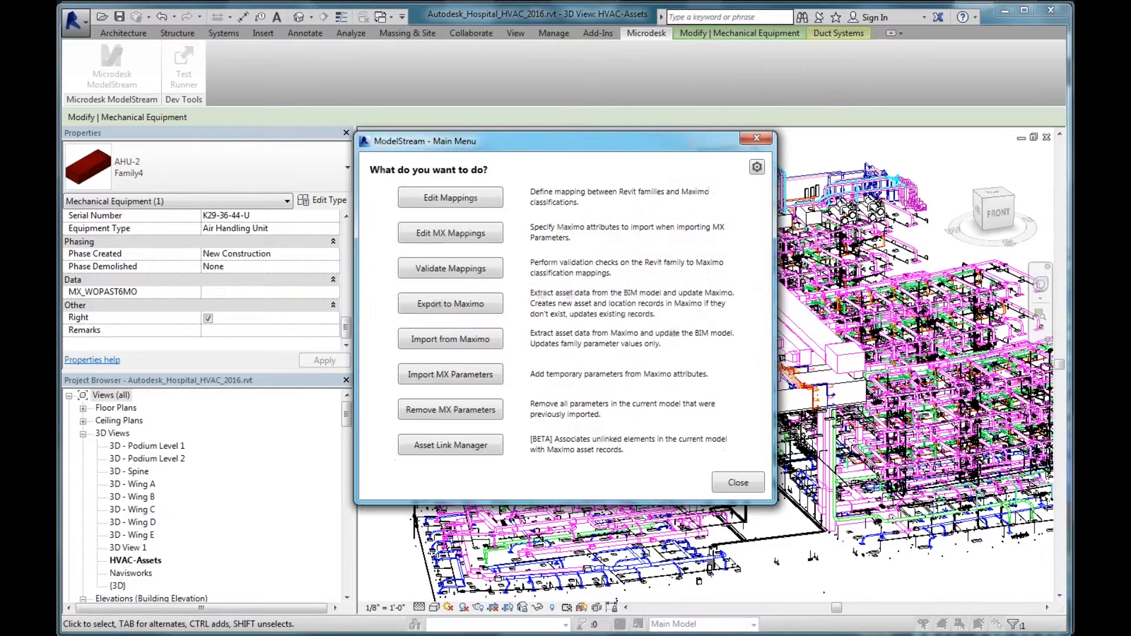
mouse_move(545, 152)
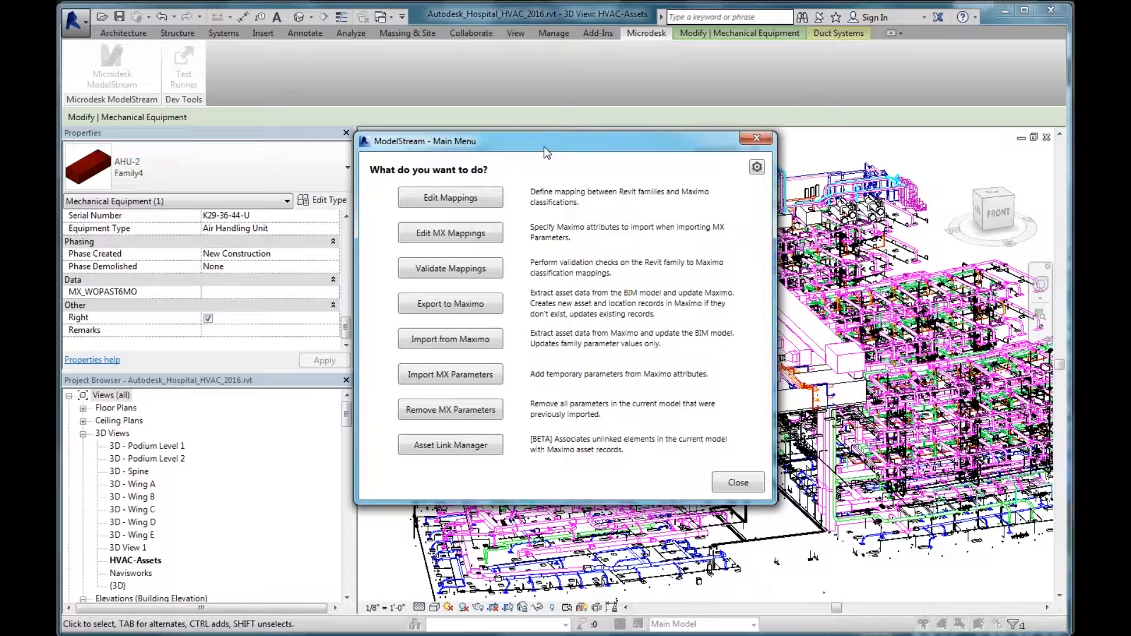
mouse_move(436, 351)
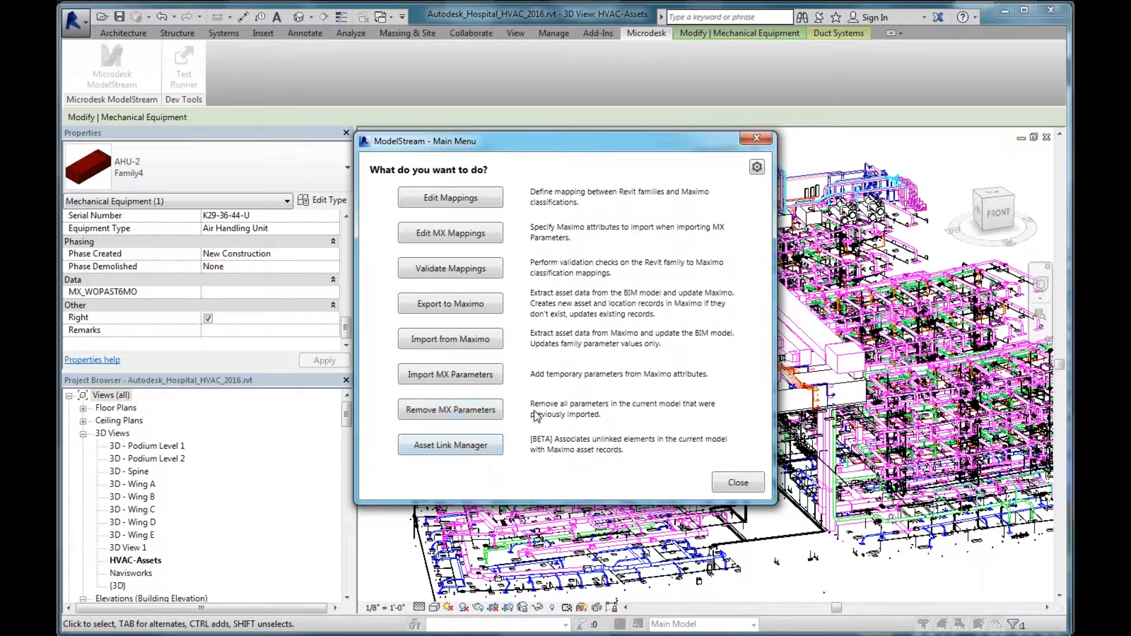
mouse_move(505, 309)
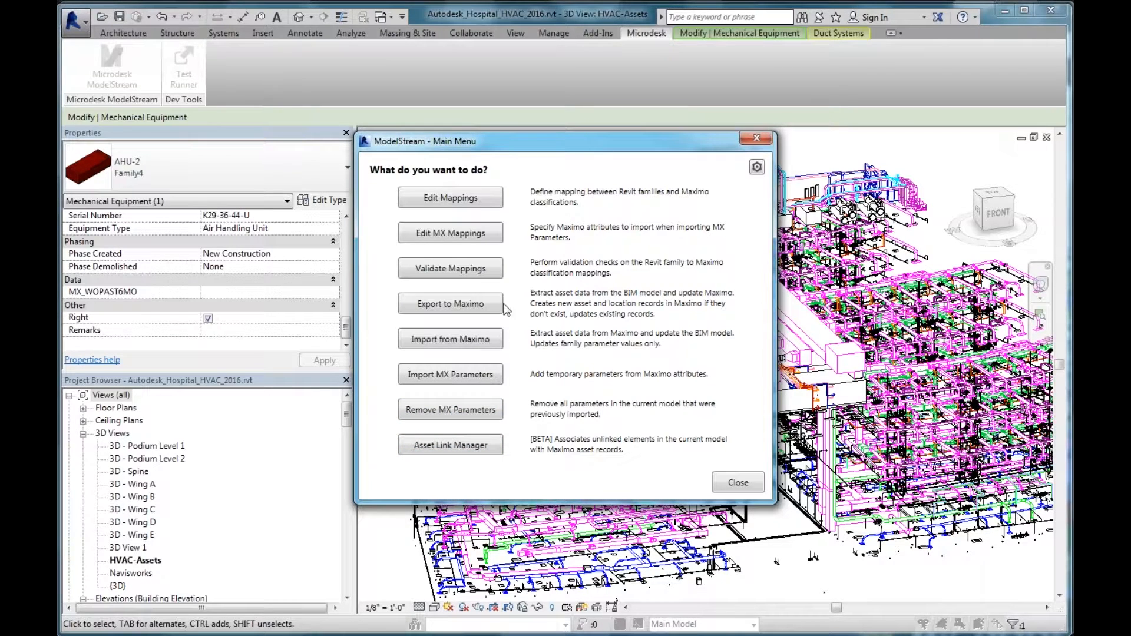
mouse_move(505, 245)
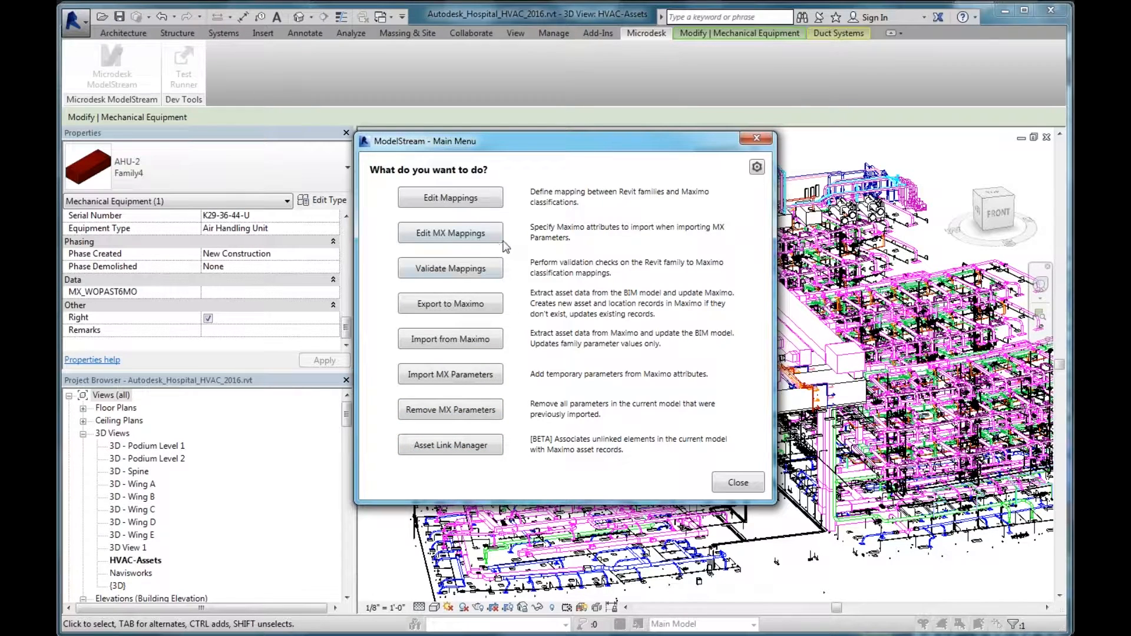
mouse_move(449, 196)
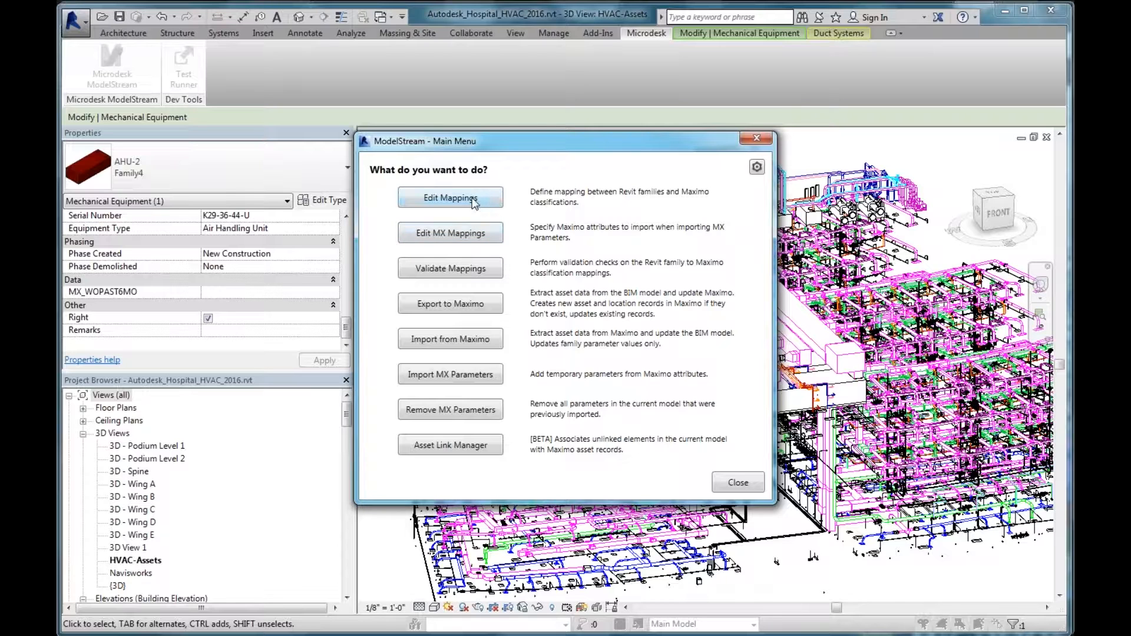
mouse_move(482, 209)
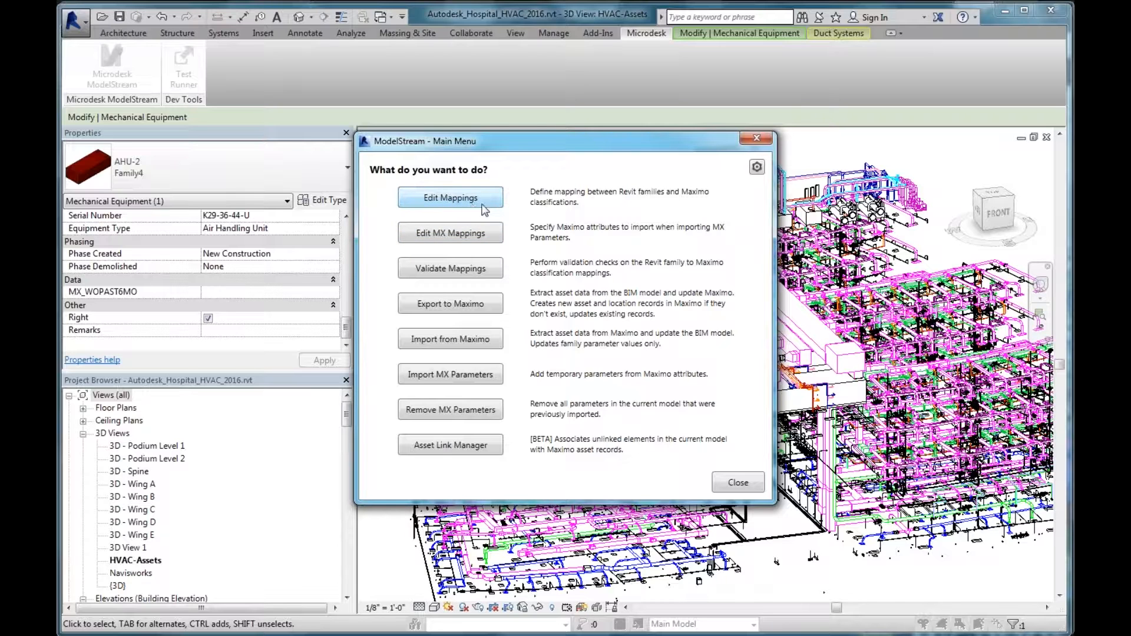
mouse_move(757, 166)
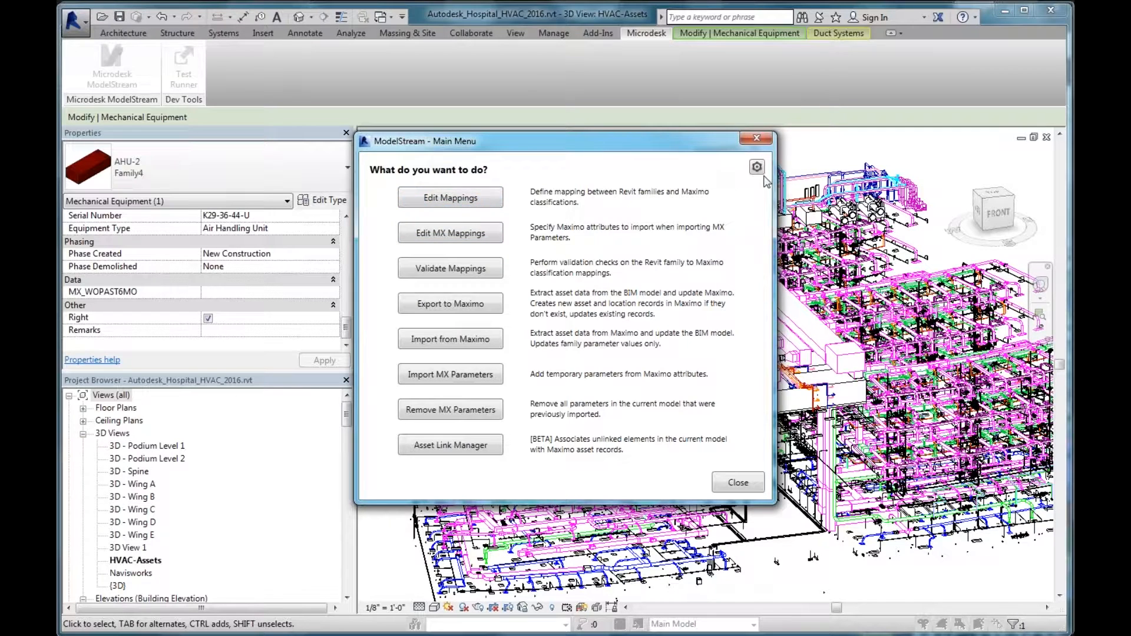
mouse_move(757, 166)
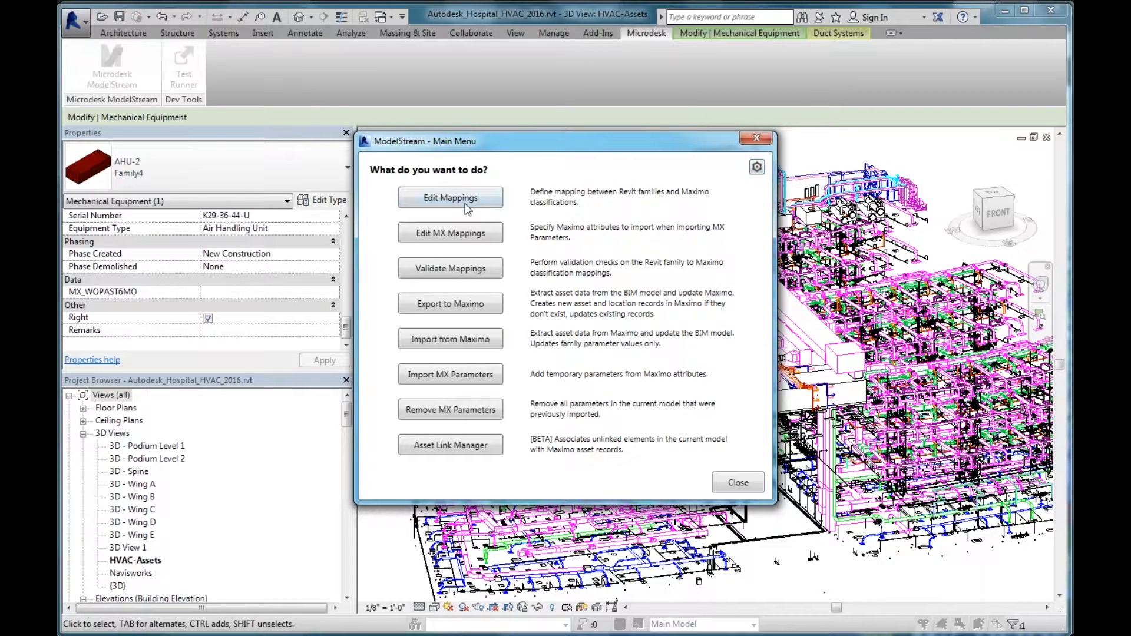
mouse_move(496, 207)
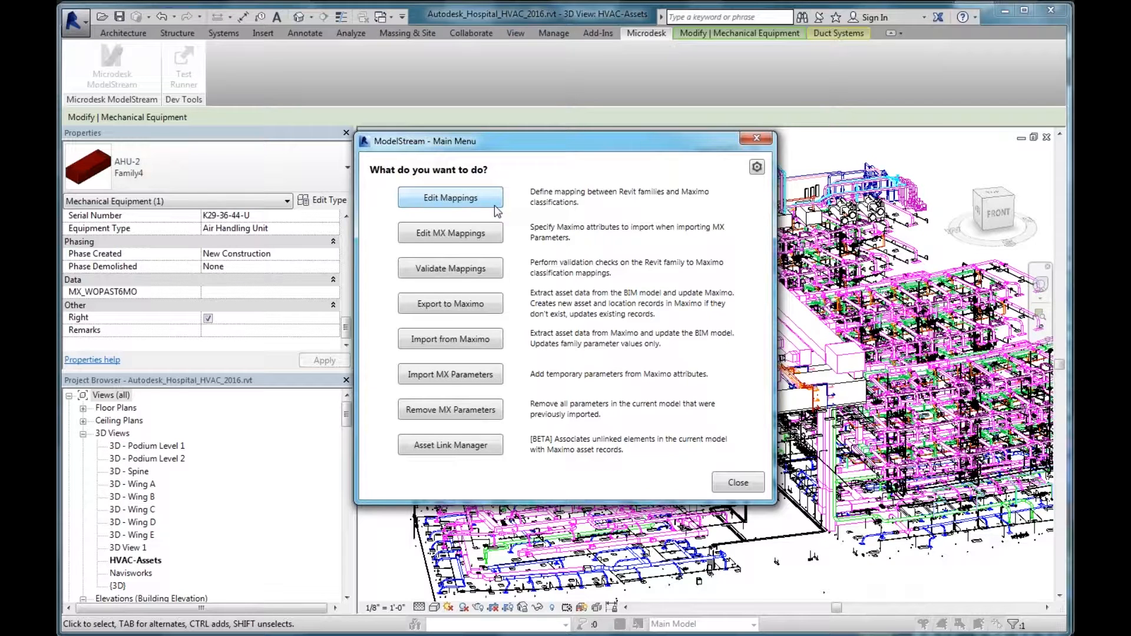
mouse_move(758, 172)
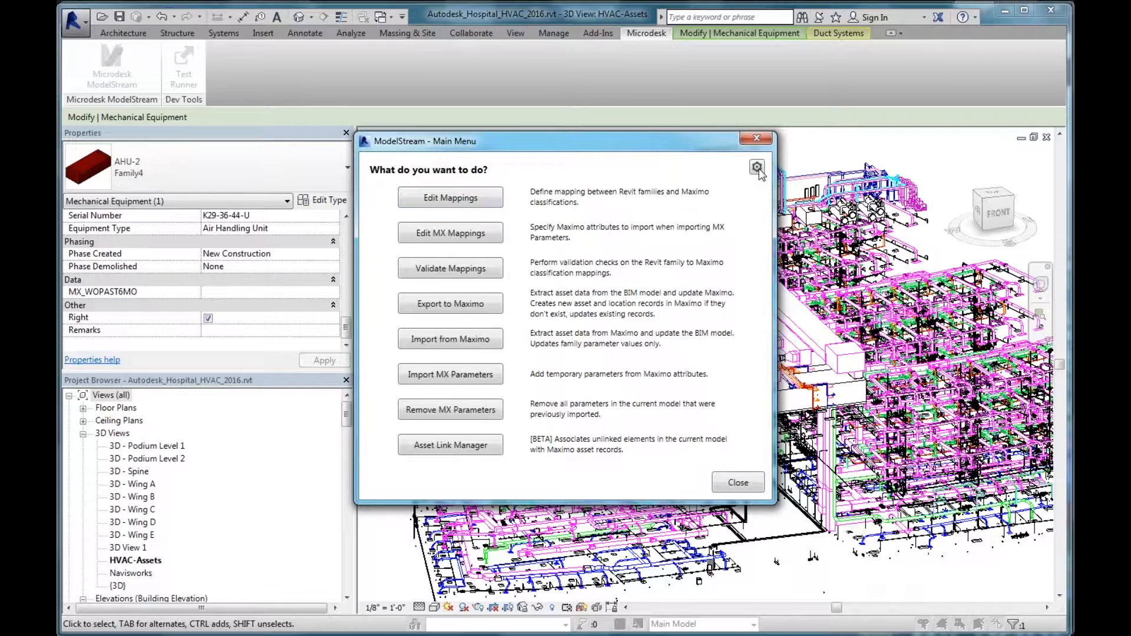
Show the ModelStream Options dialog with Maximo web services and HOSPITAL model ID
left_click(758, 169)
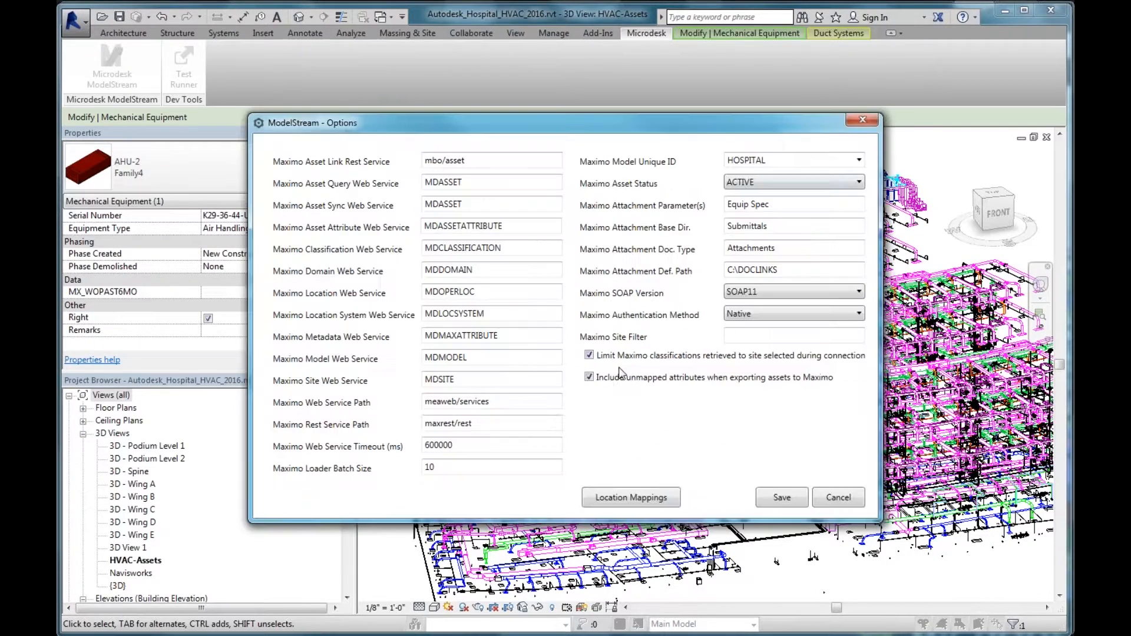
mouse_move(611, 480)
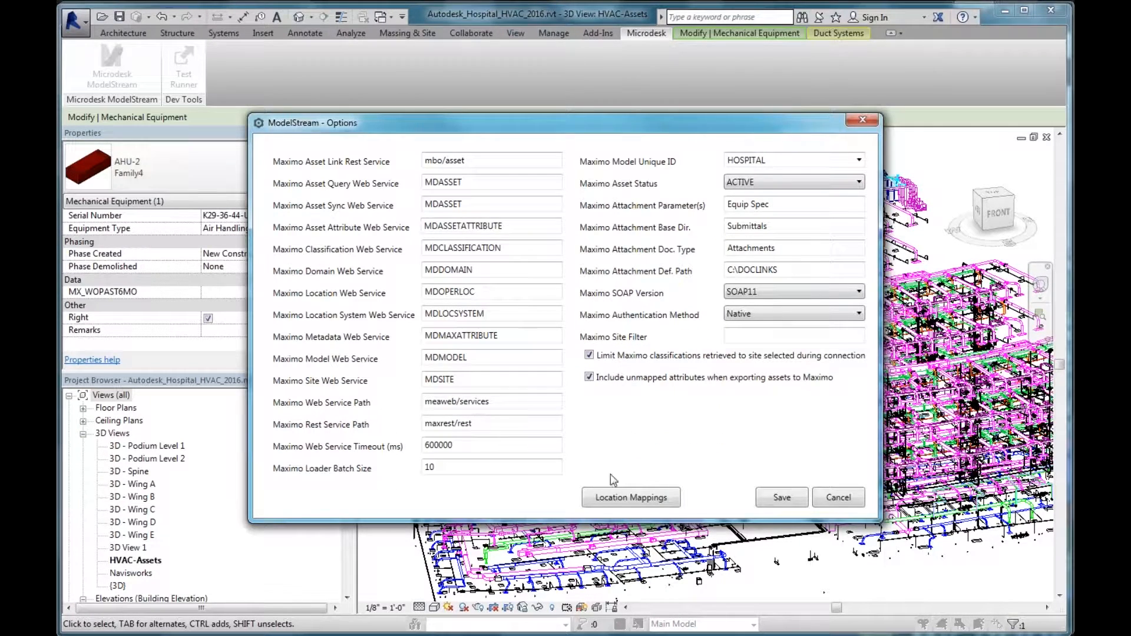
mouse_move(625, 436)
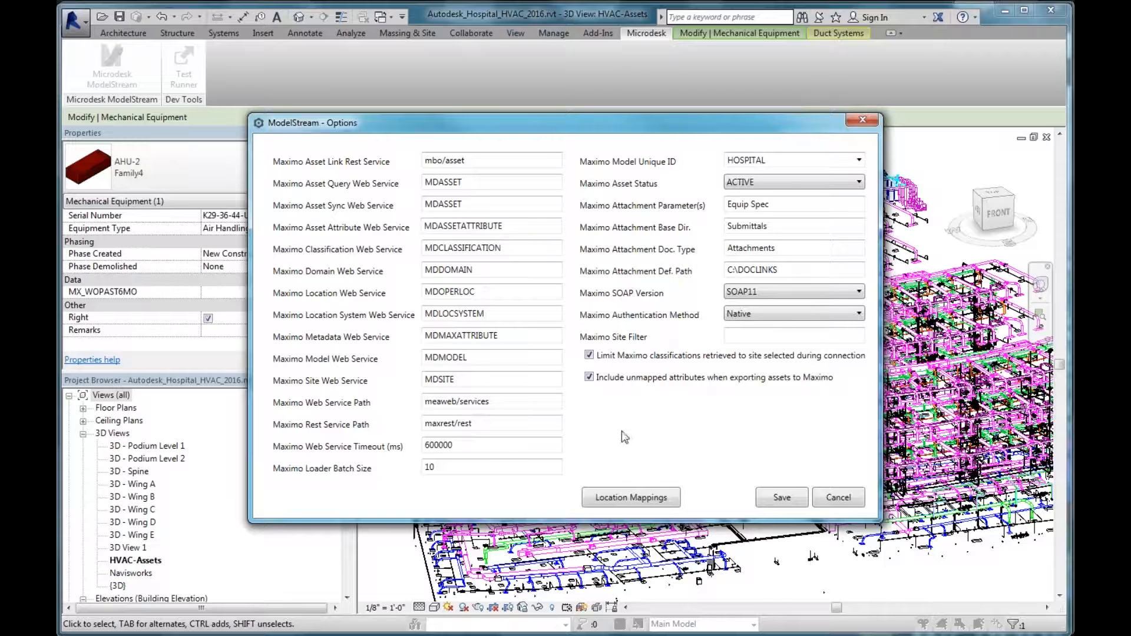
mouse_move(707, 234)
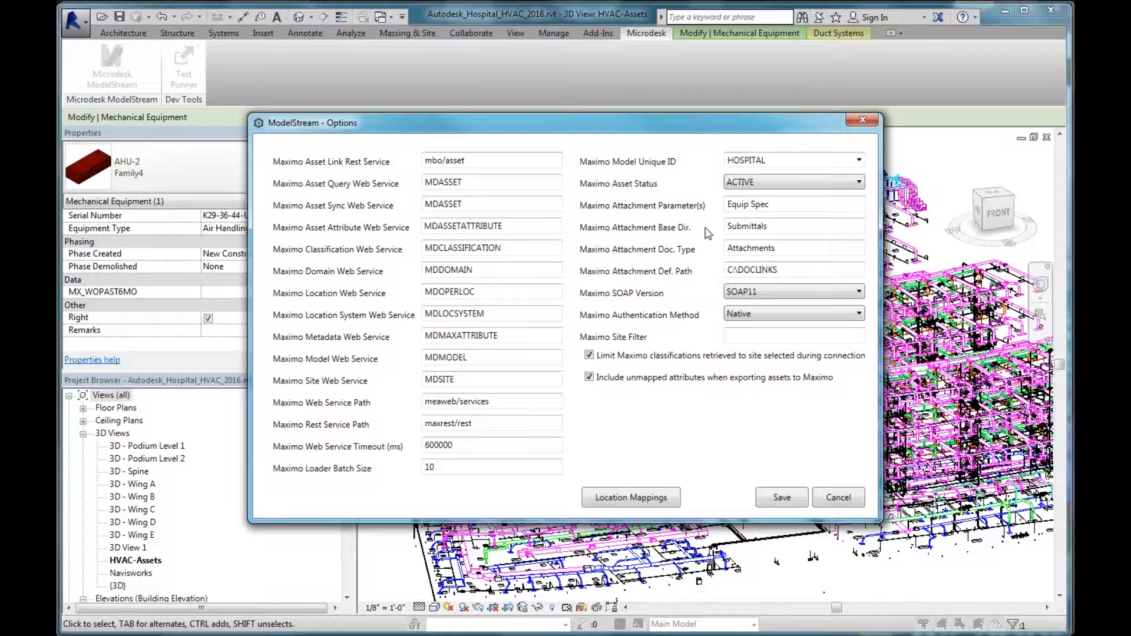
mouse_move(648, 244)
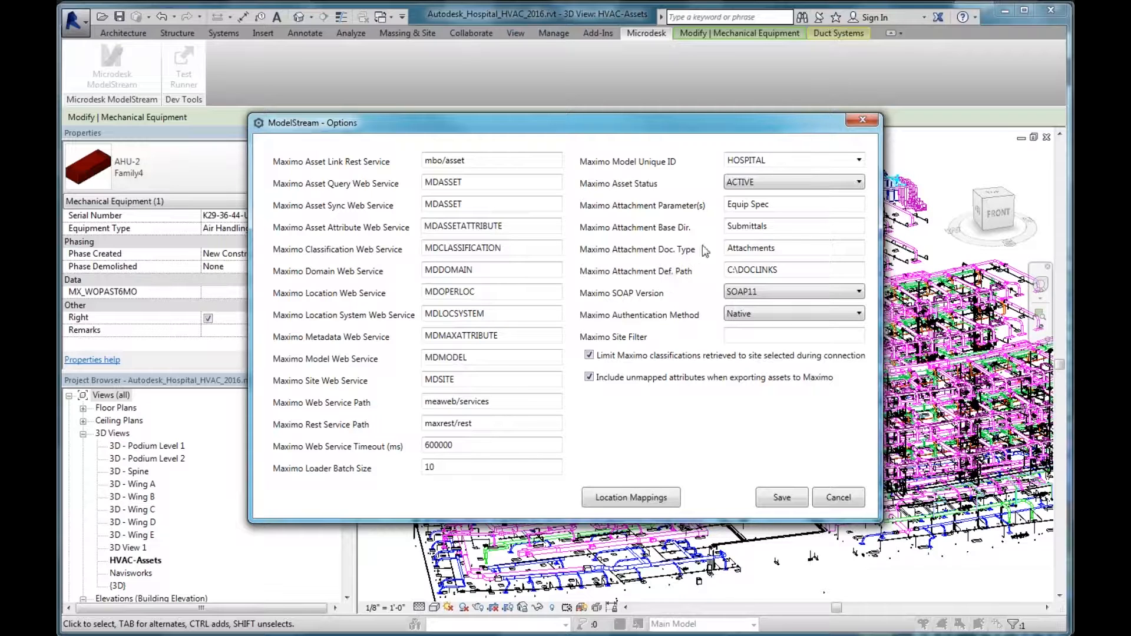
mouse_move(679, 272)
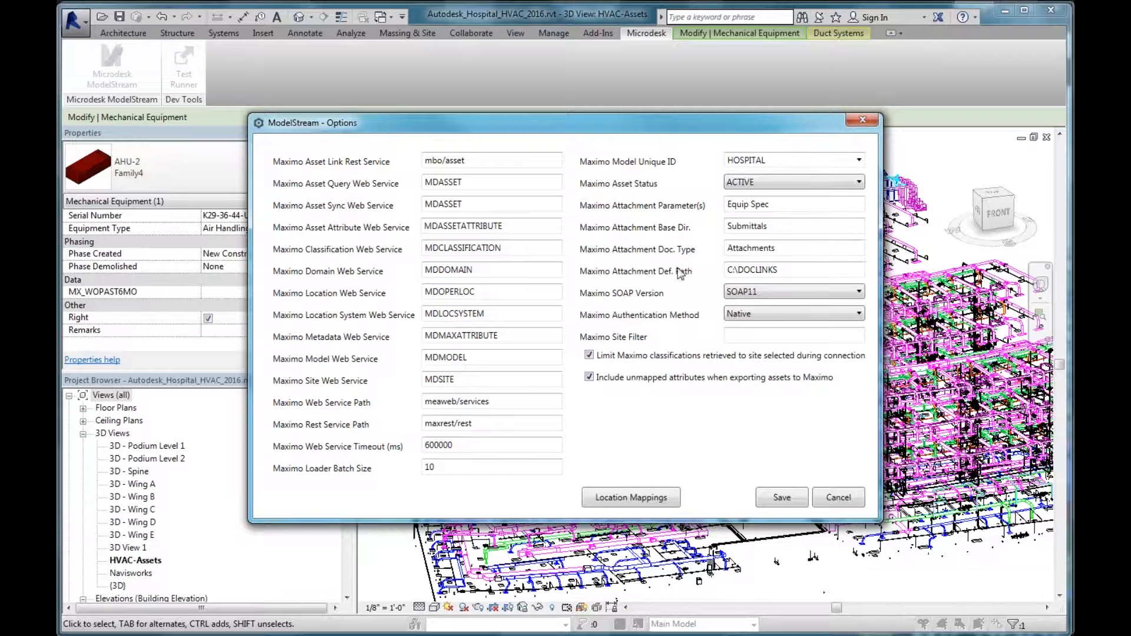
mouse_move(618, 248)
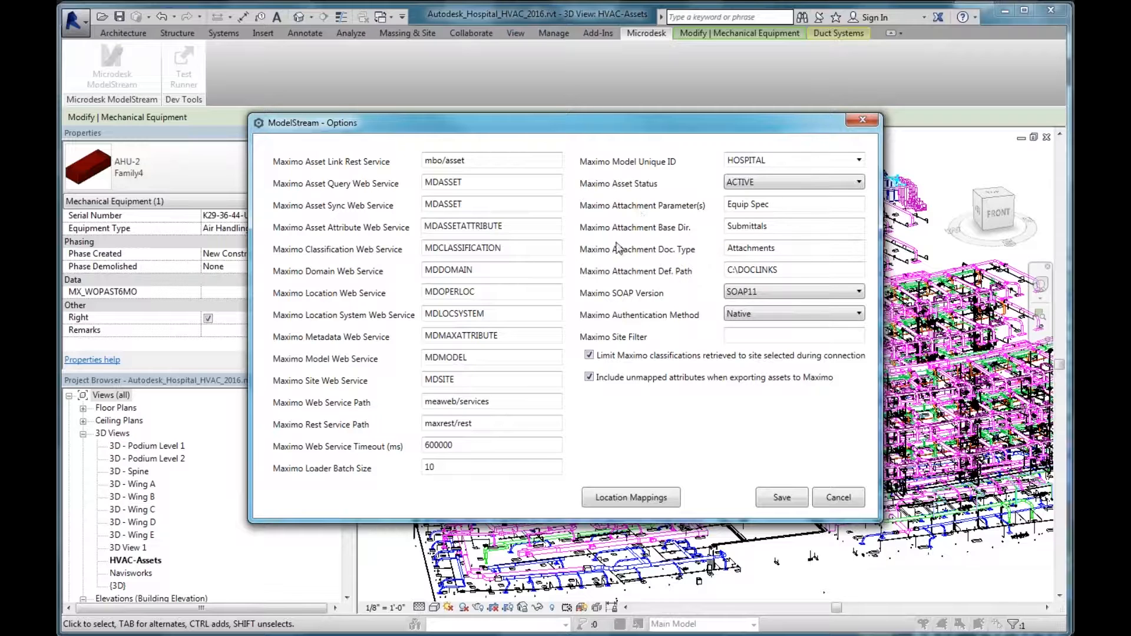
mouse_move(612, 316)
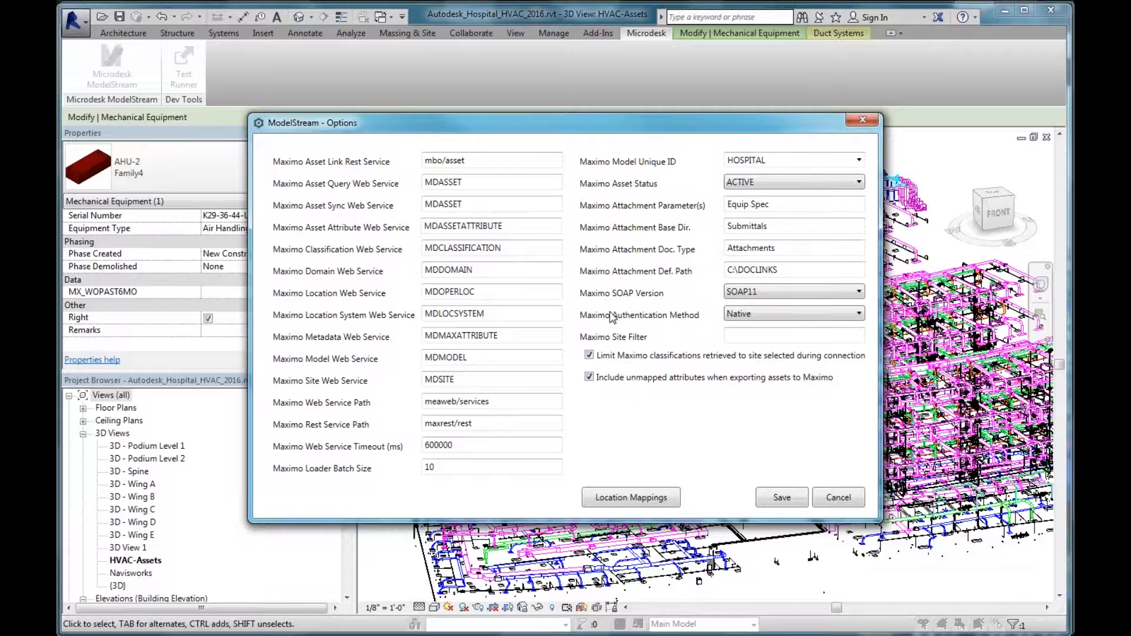
mouse_move(678, 260)
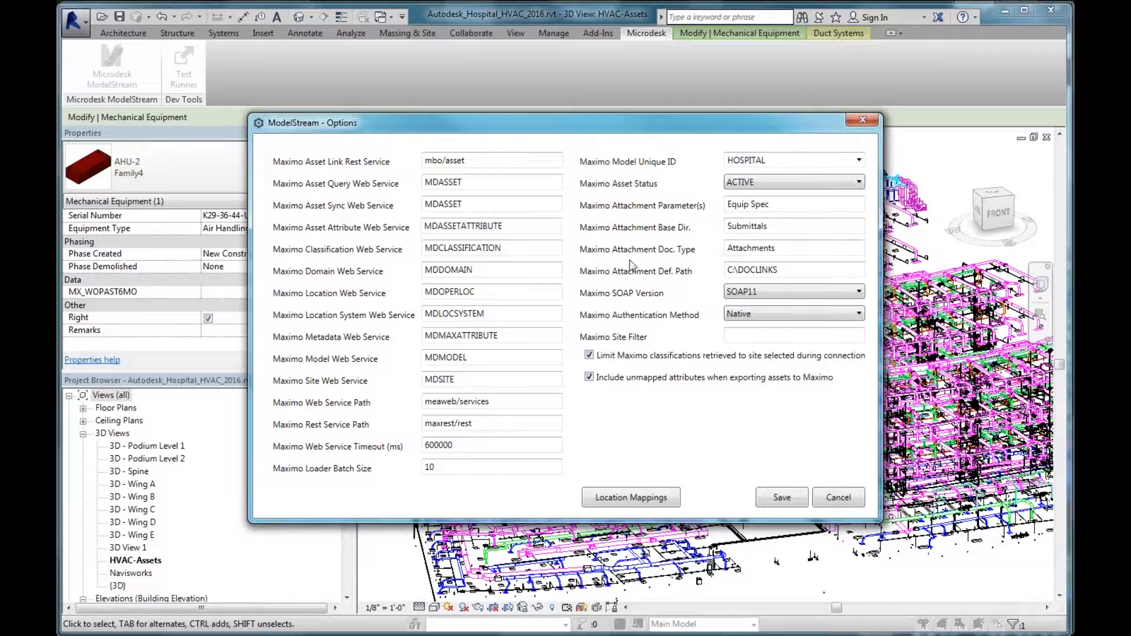
mouse_move(695, 275)
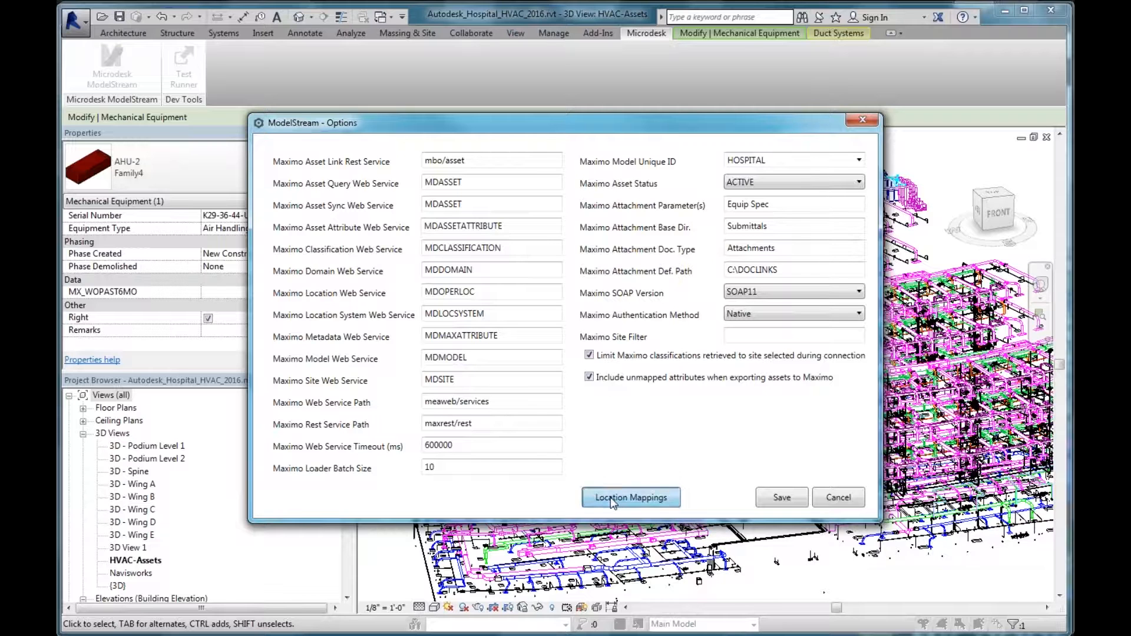
Open Location Mappings and set the LocBuilding delimiter to '-'
left_click(629, 498)
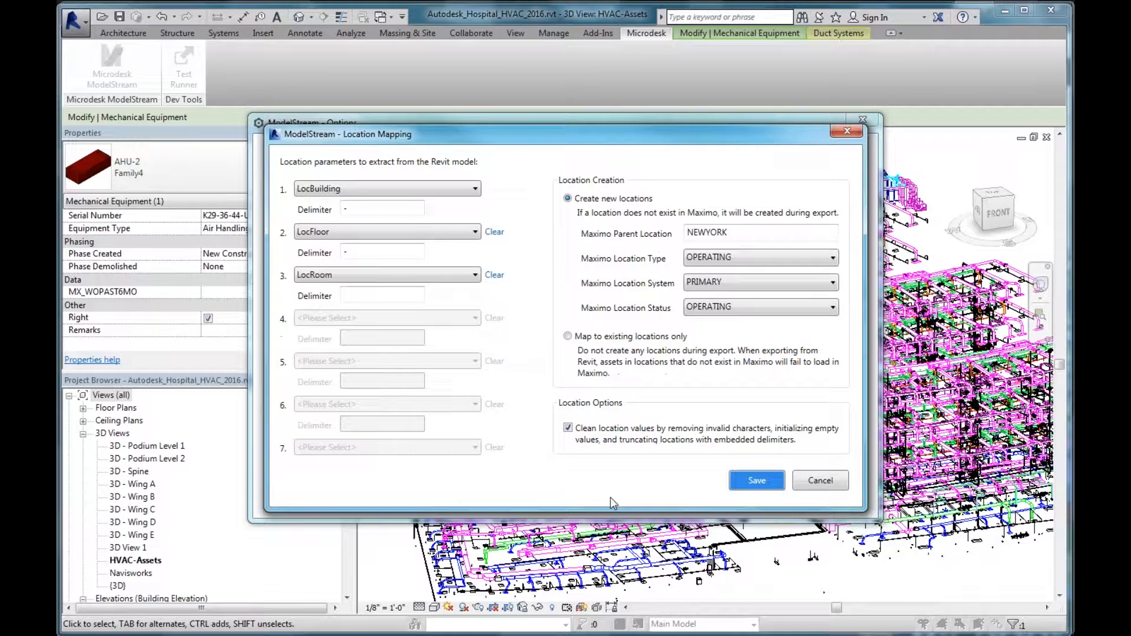
mouse_move(533, 137)
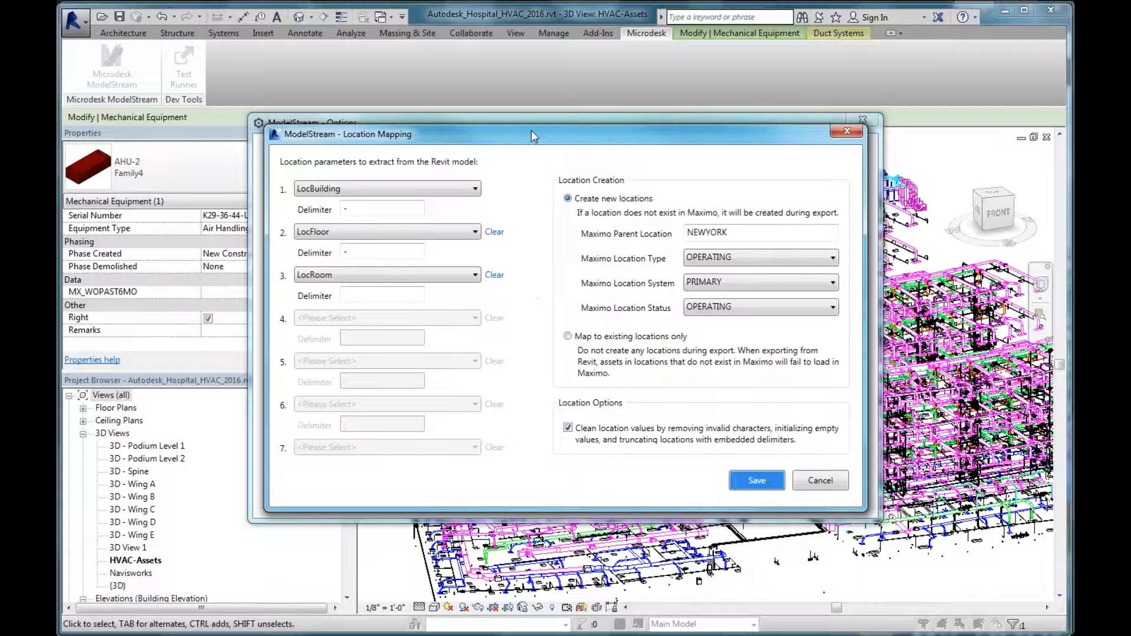
mouse_move(447, 188)
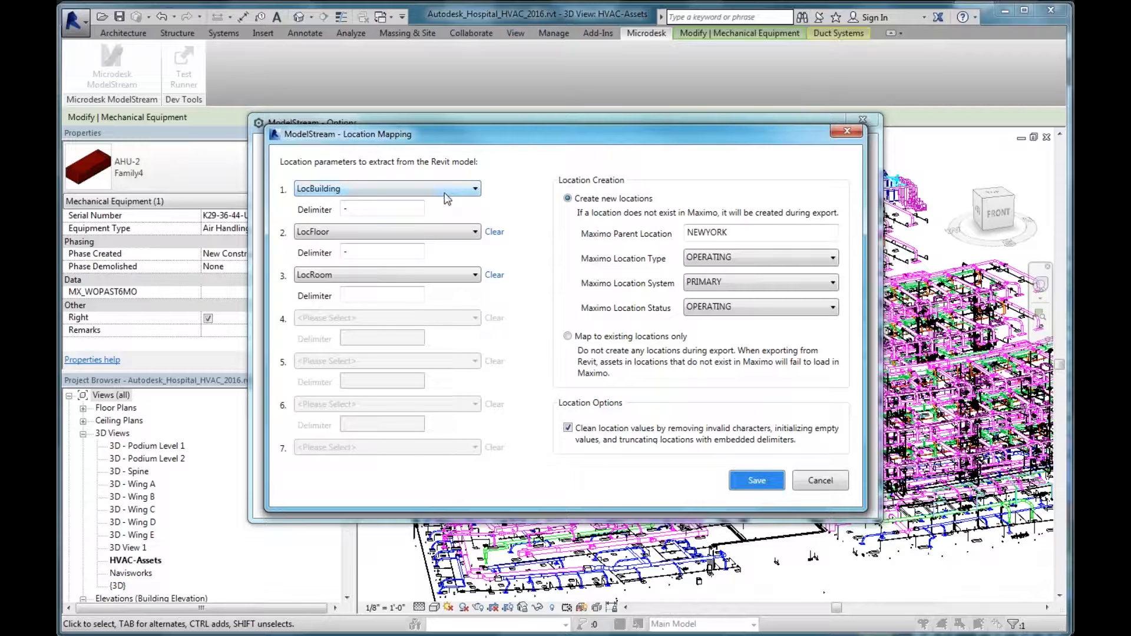
mouse_move(415, 193)
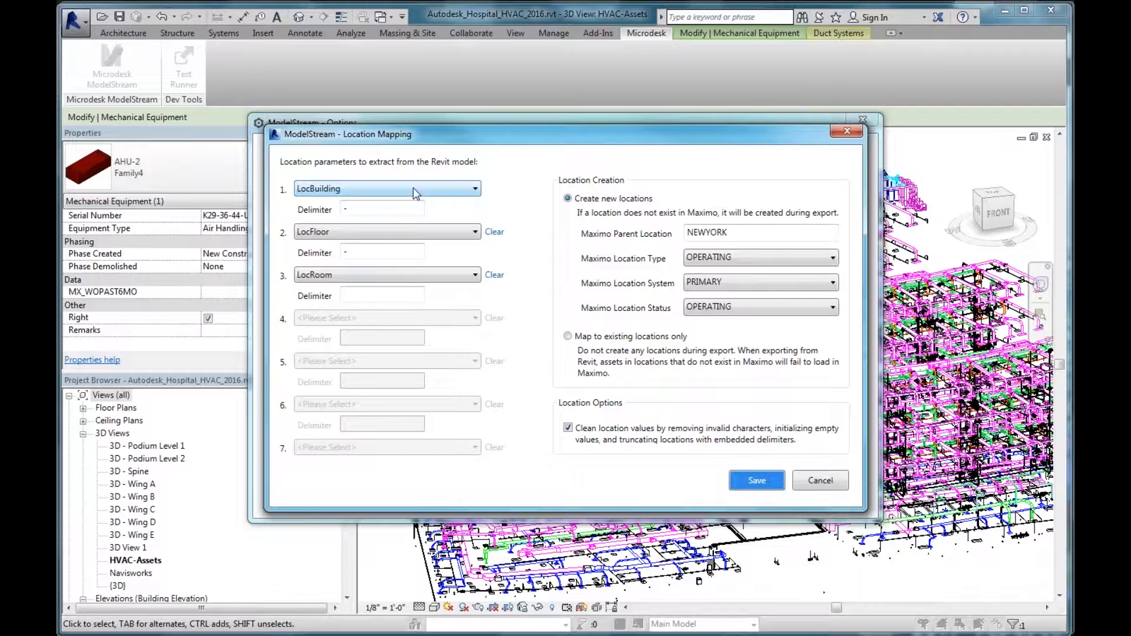
mouse_move(370, 244)
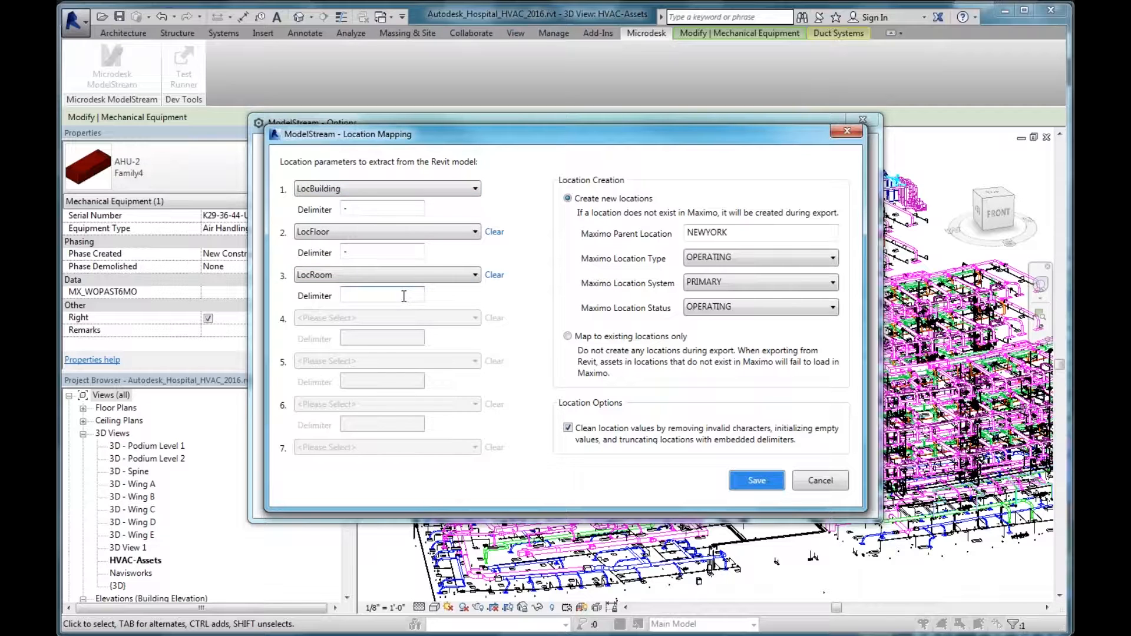
mouse_move(396, 288)
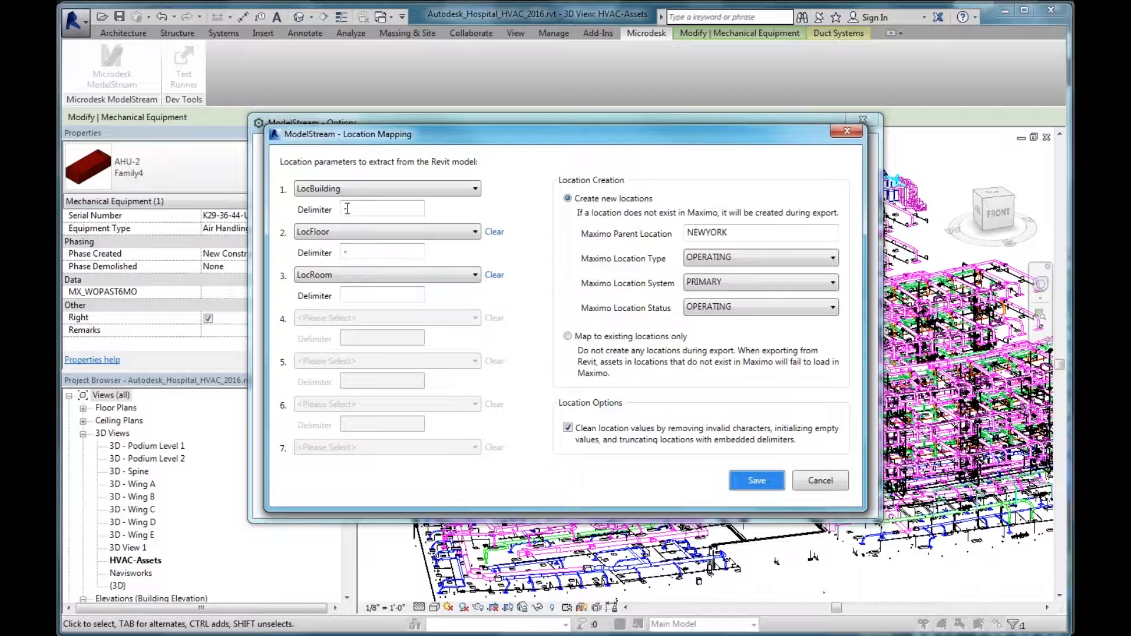
type("-")
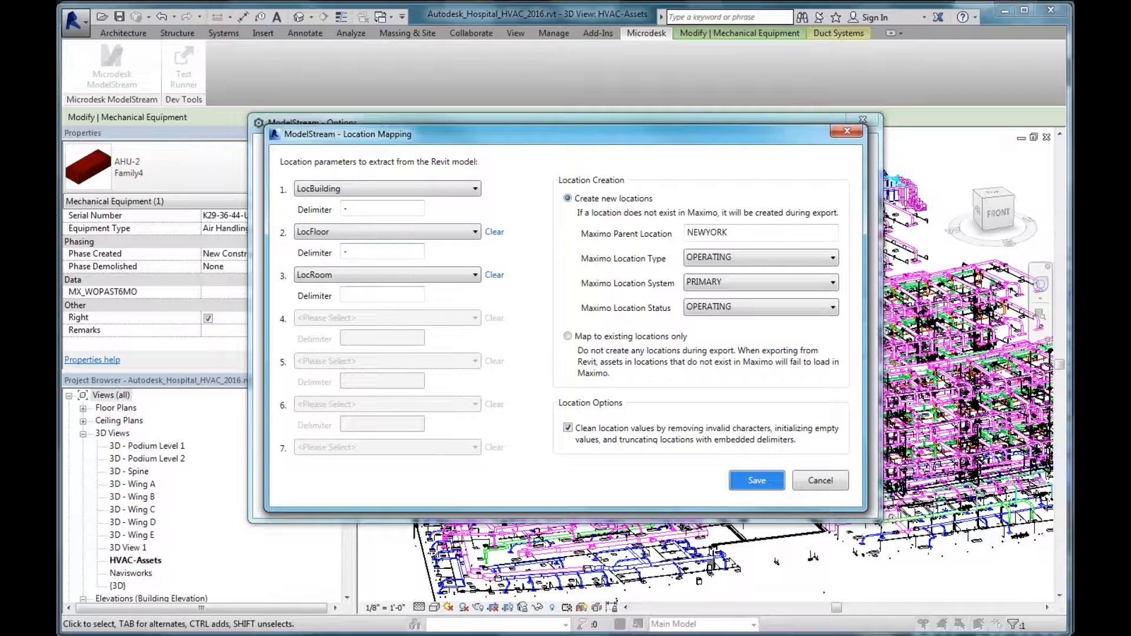
mouse_move(433, 261)
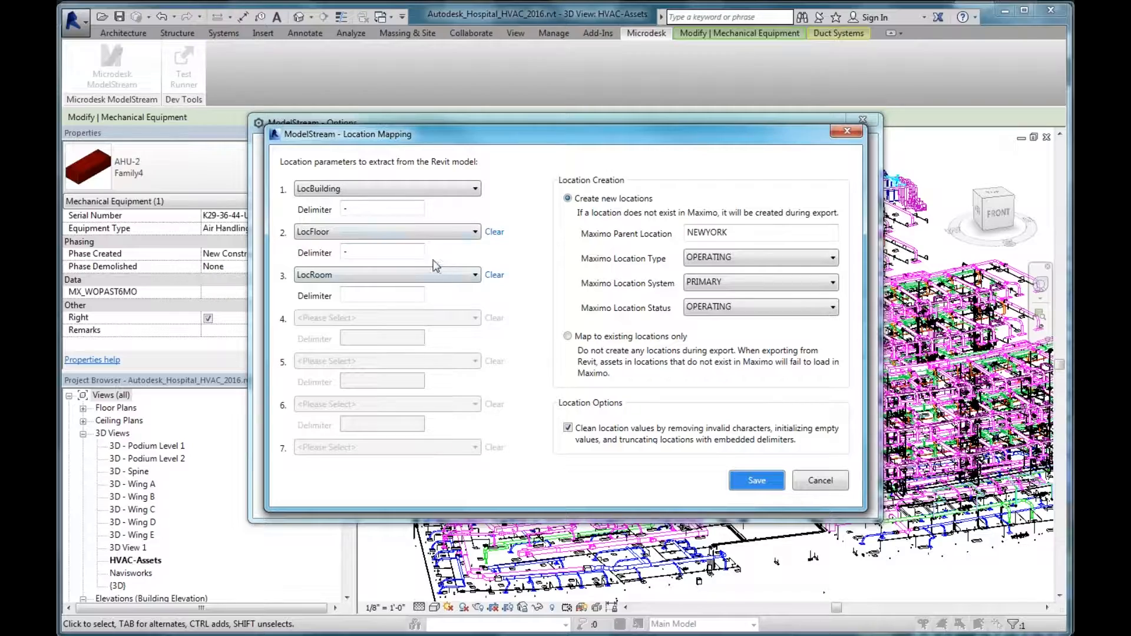